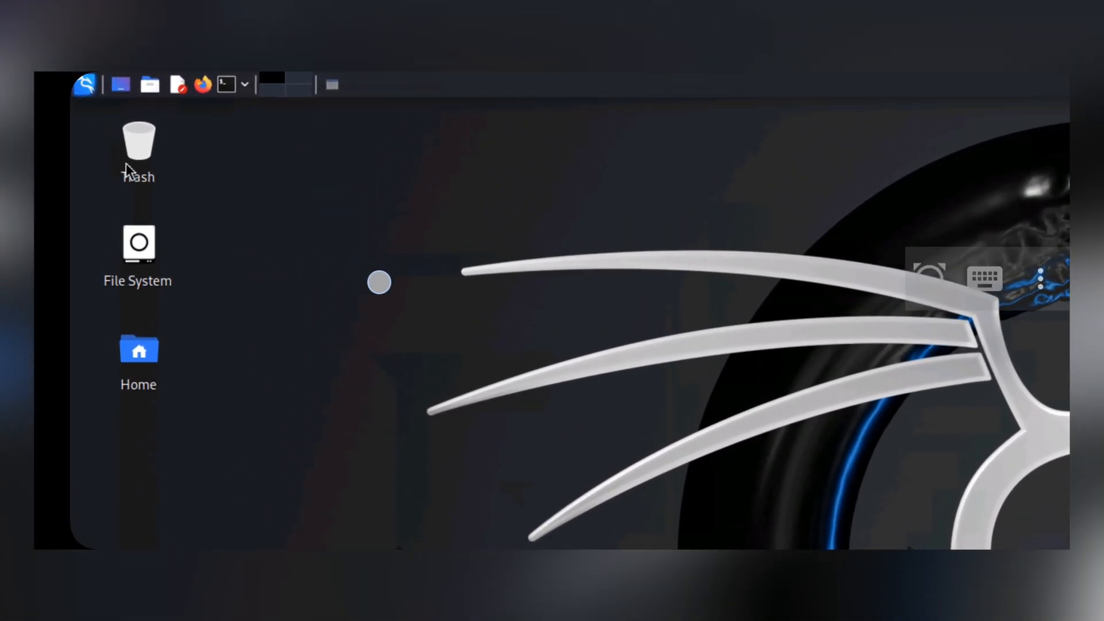
Step: Show the Fonts, rendering and DPI options in the KeX desktop's Appearance settings
left_click(84, 85)
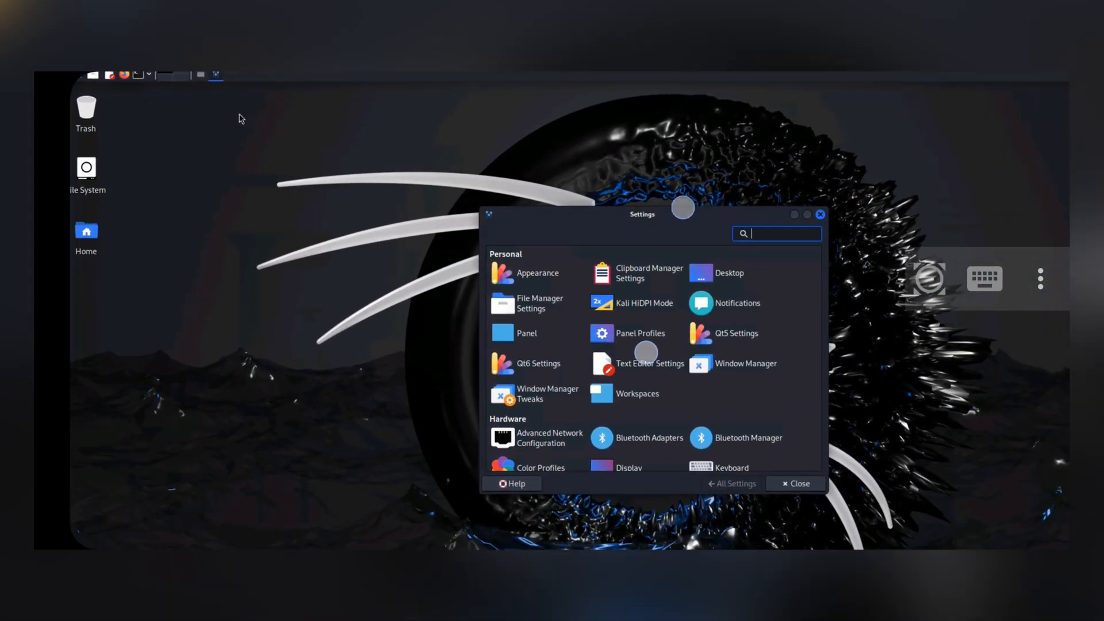
left_click(536, 272)
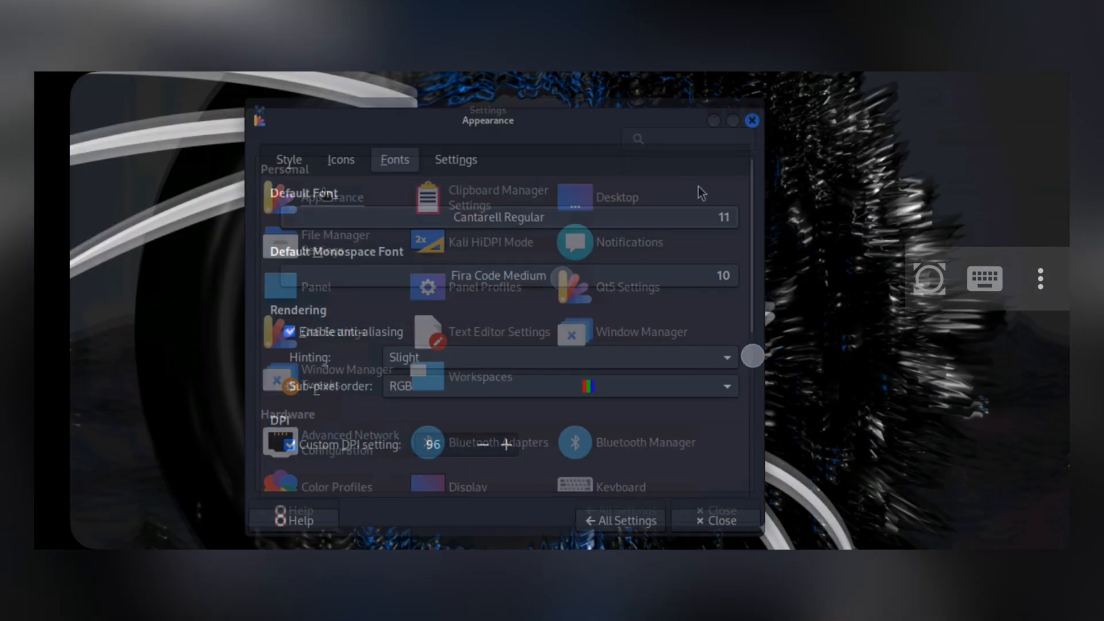
left_click(499, 216)
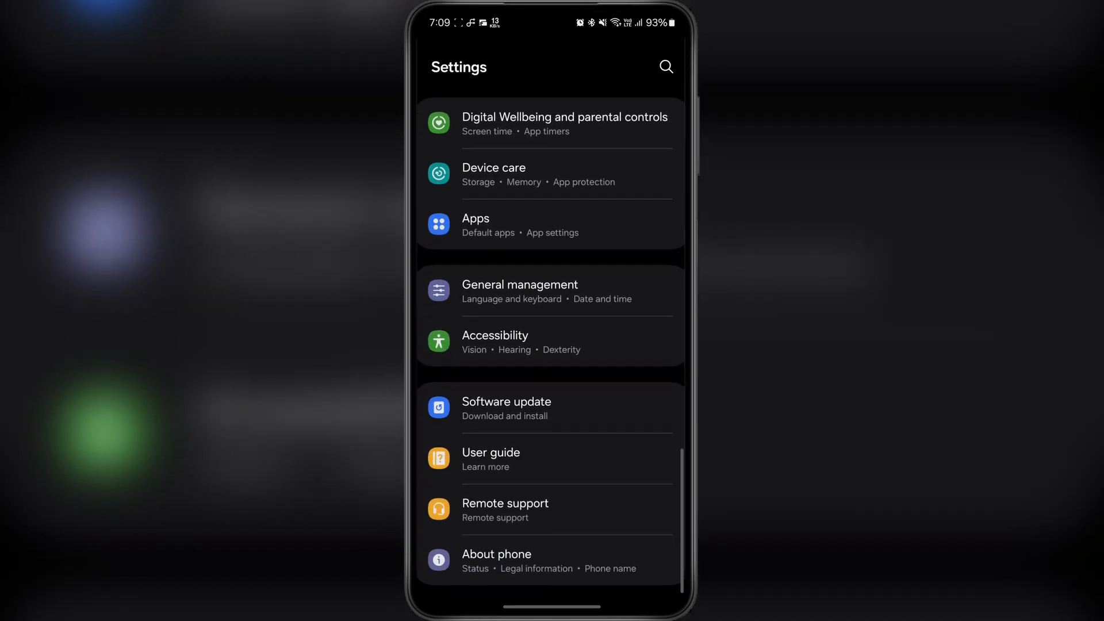
Step: Confirm the phone is a Galaxy S23 on Android 14 via About phone and Software information, then return Home
left_click(496, 561)
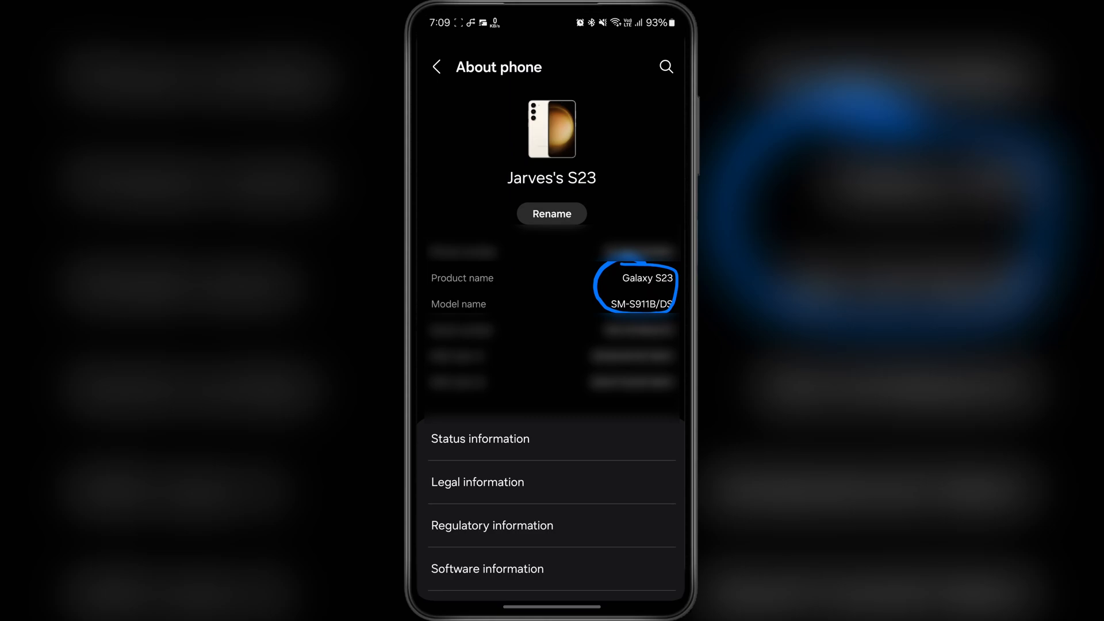
scroll("down", 3)
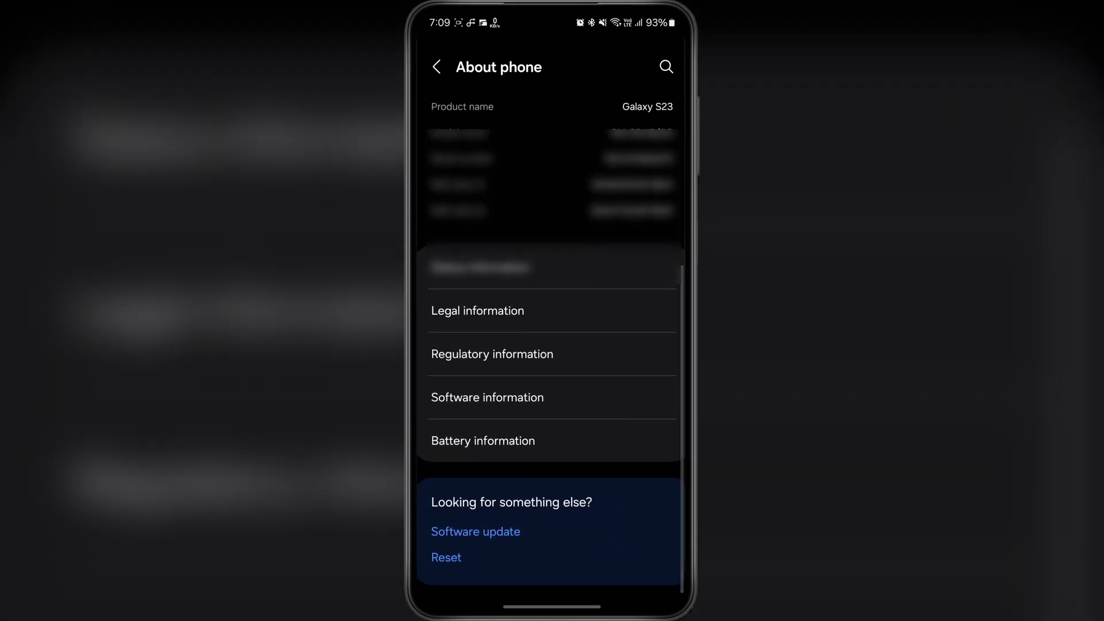
left_click(486, 397)
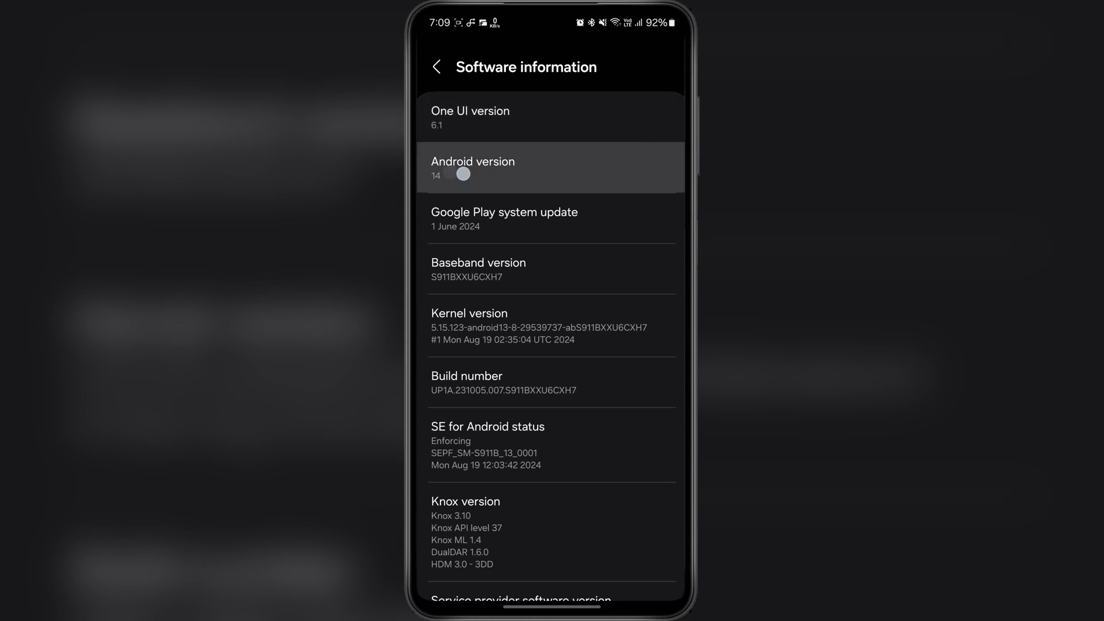
scroll("down", 3)
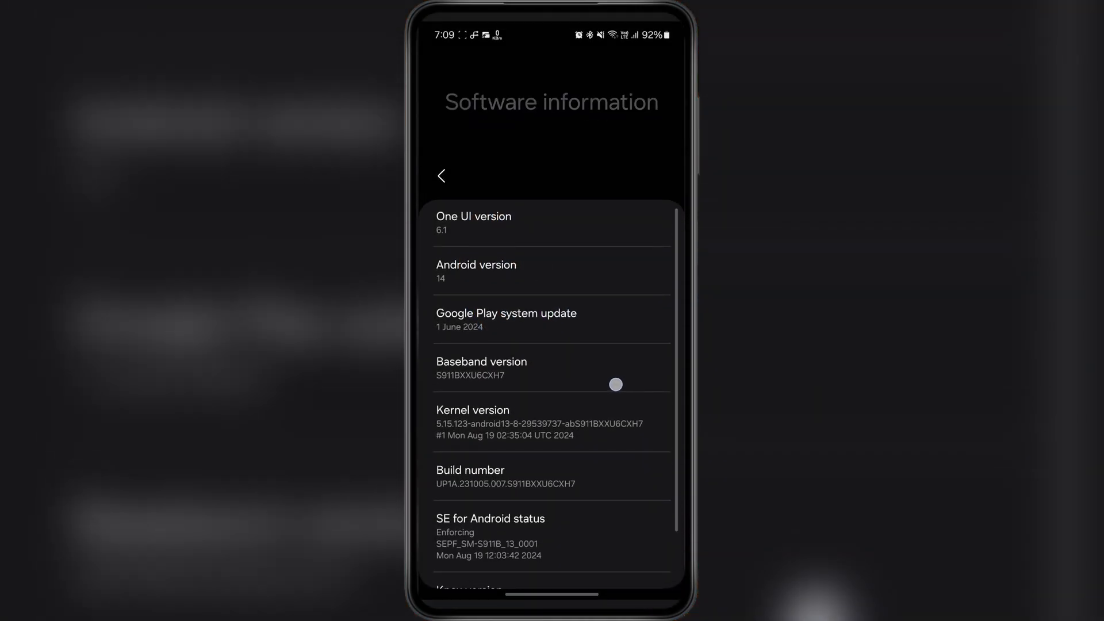
left_click(441, 176)
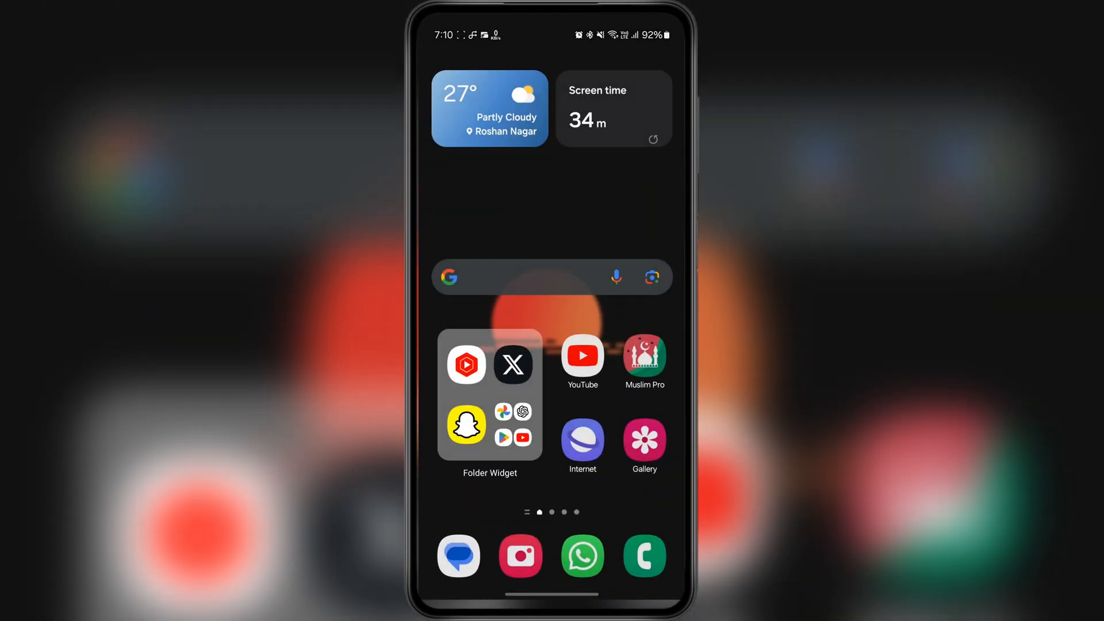
scroll("left", 3)
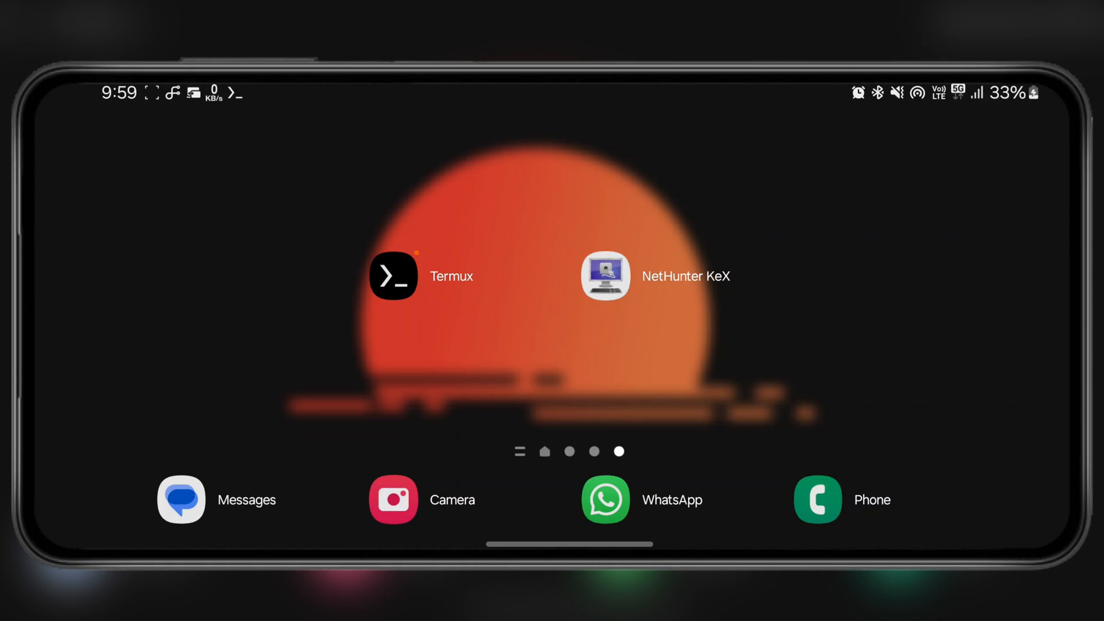
left_click(393, 275)
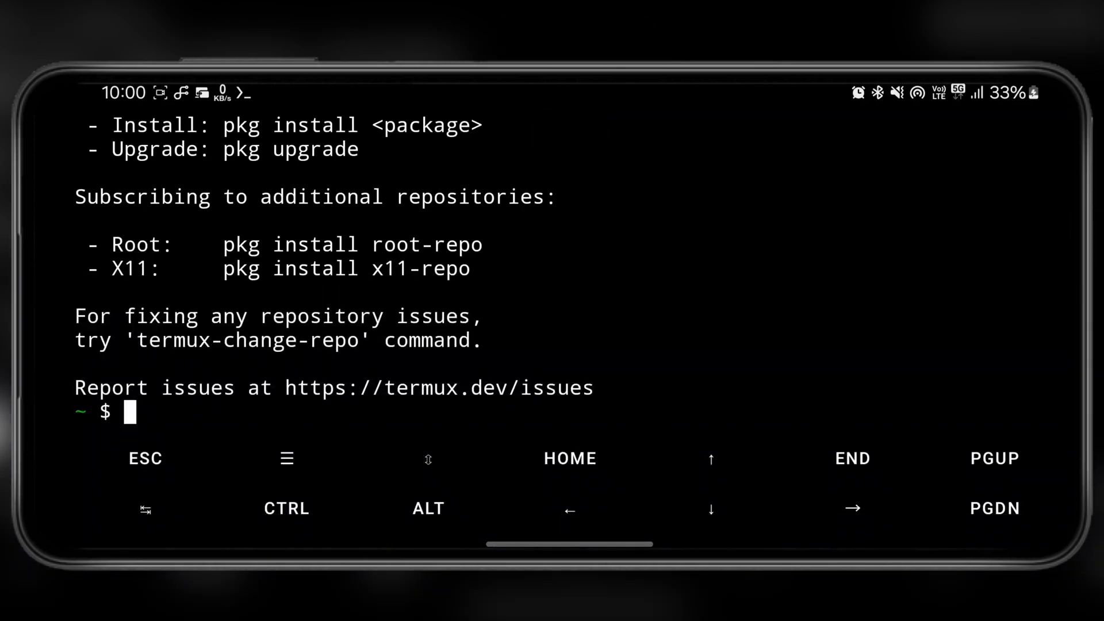
type("clea")
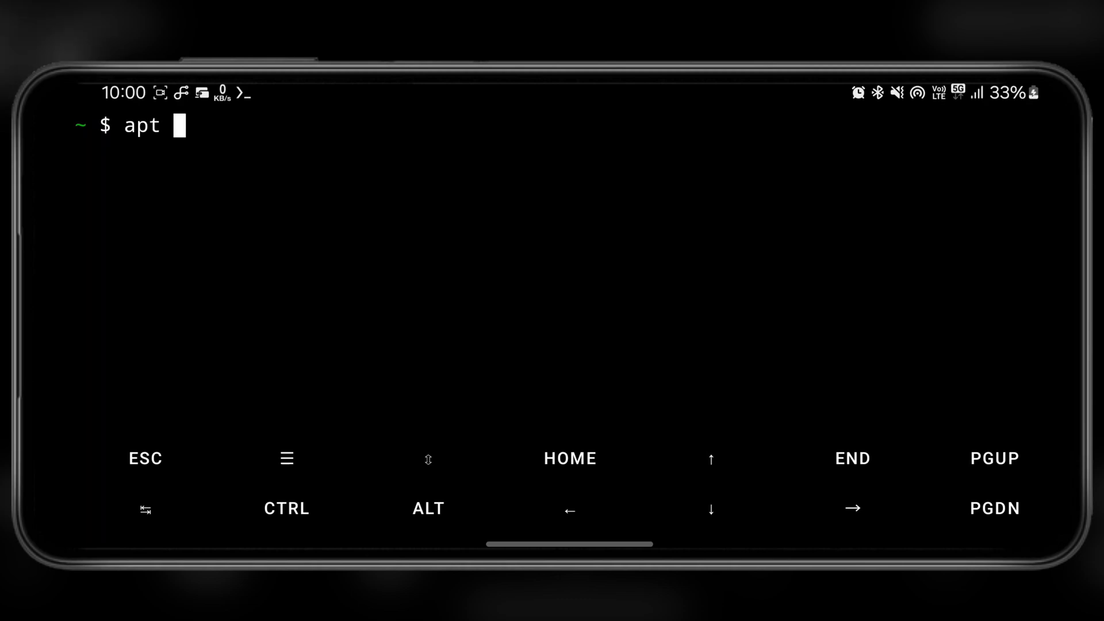
type("update")
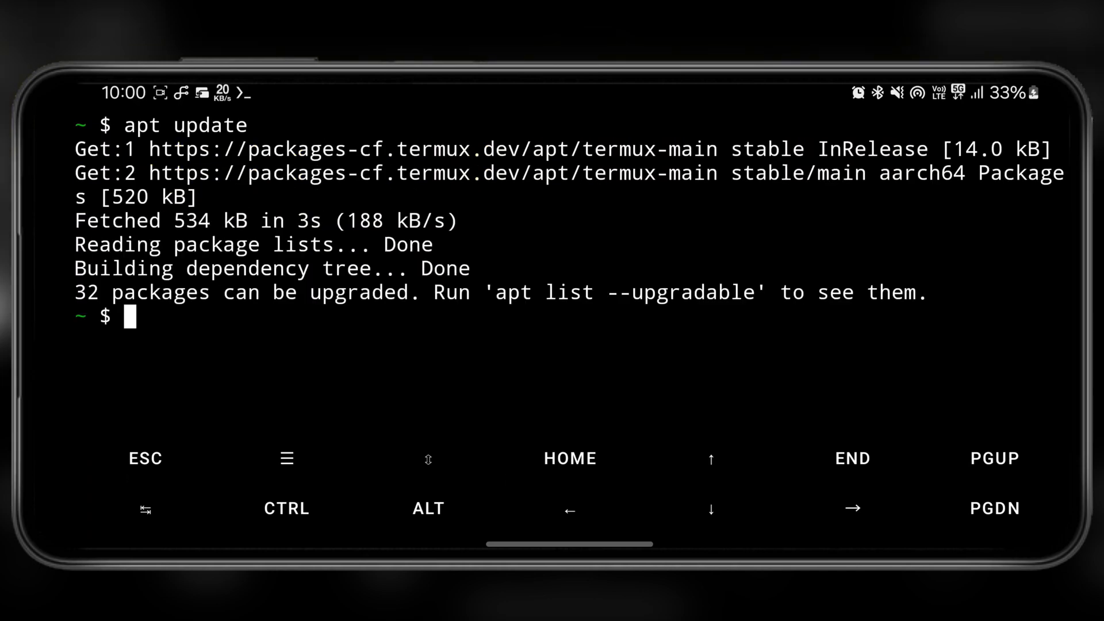
type("clear")
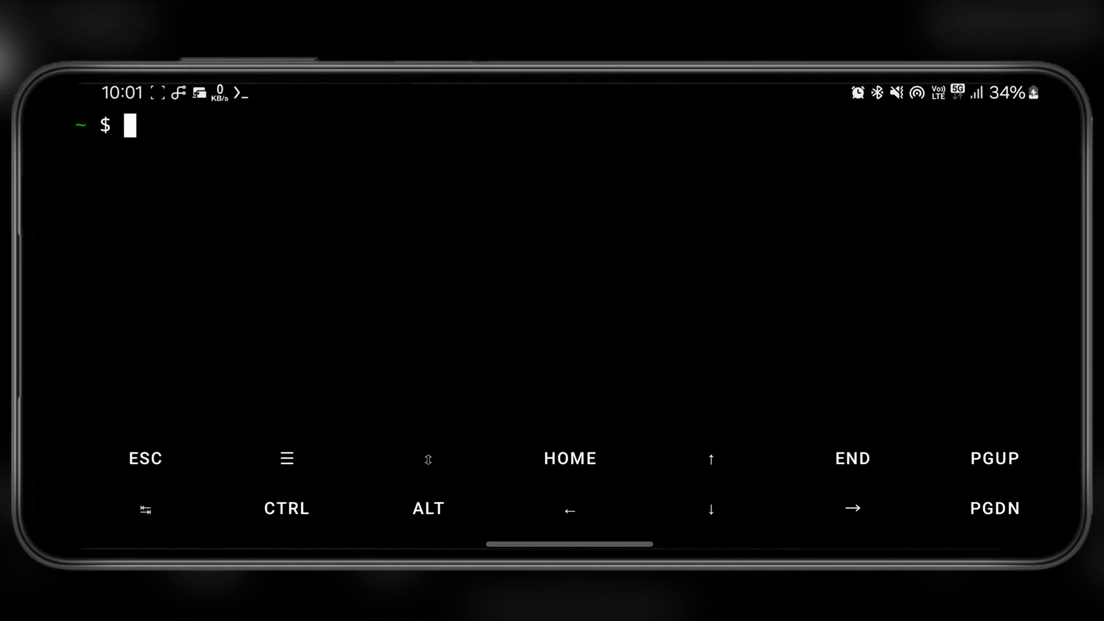
type("wget https://offs.ec/2MceZWr -O install-nethunter-termux")
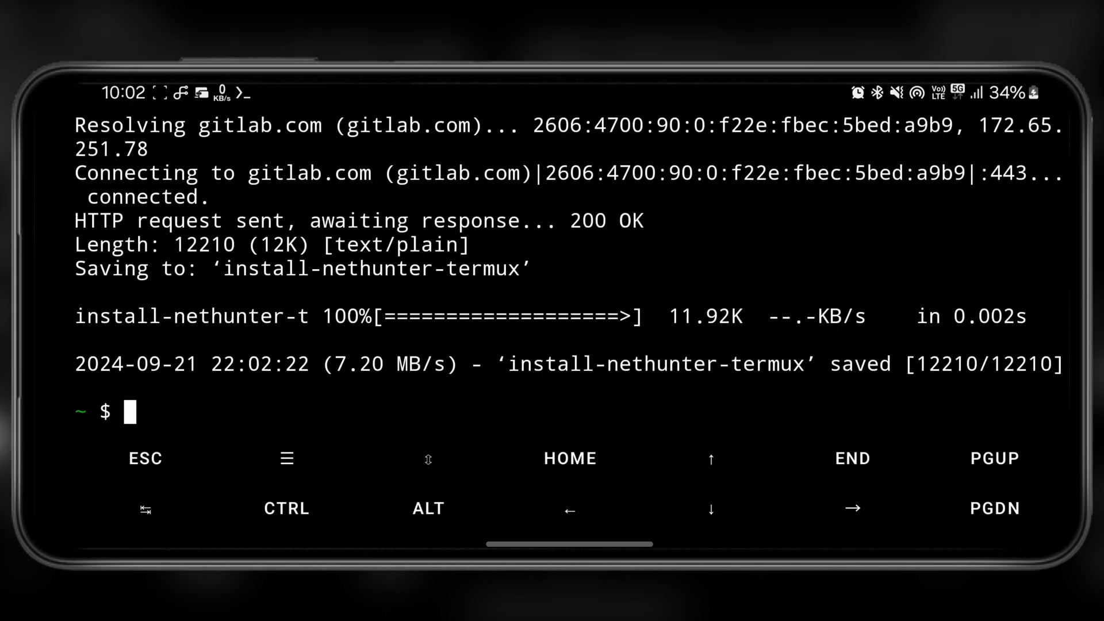
Step: List the files and make install-nethunter-termux executable with chmod +x
type("ls")
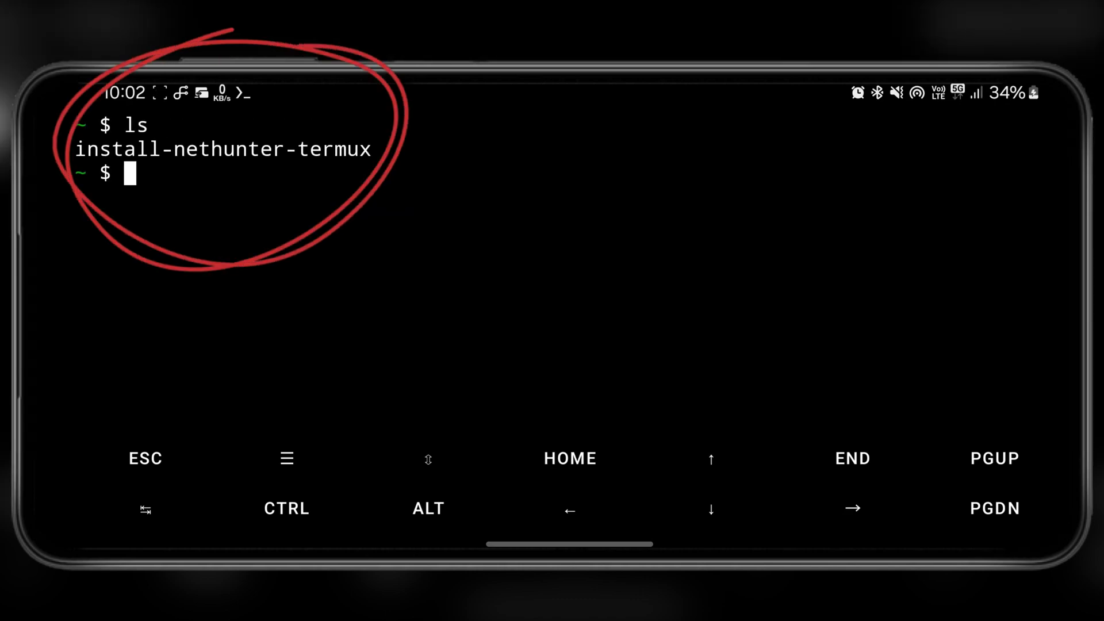
type("c")
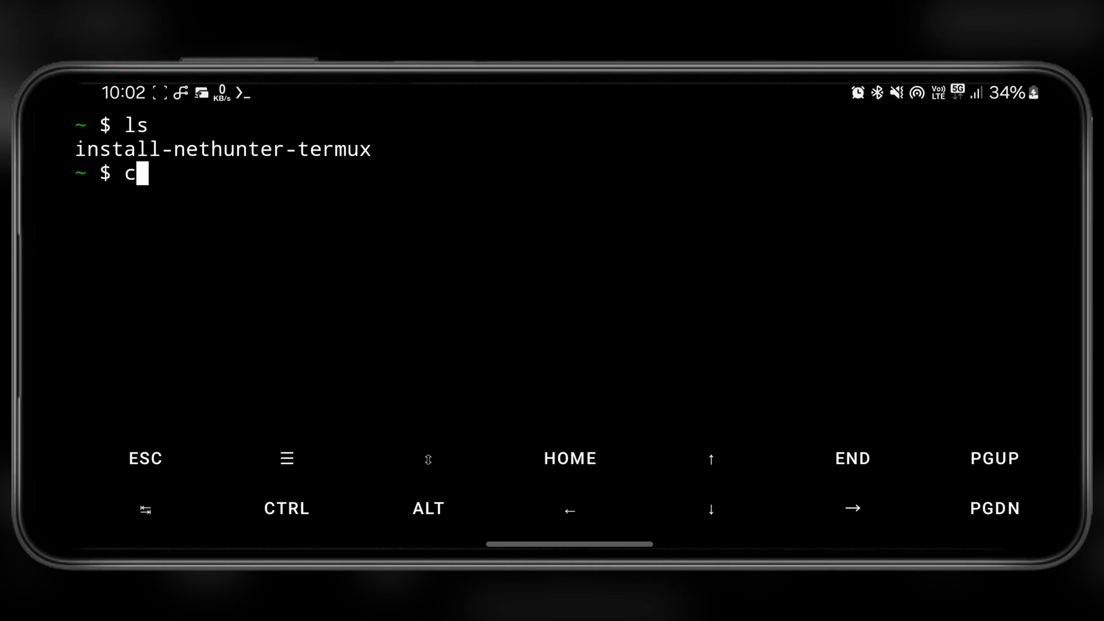
type("hmod +x")
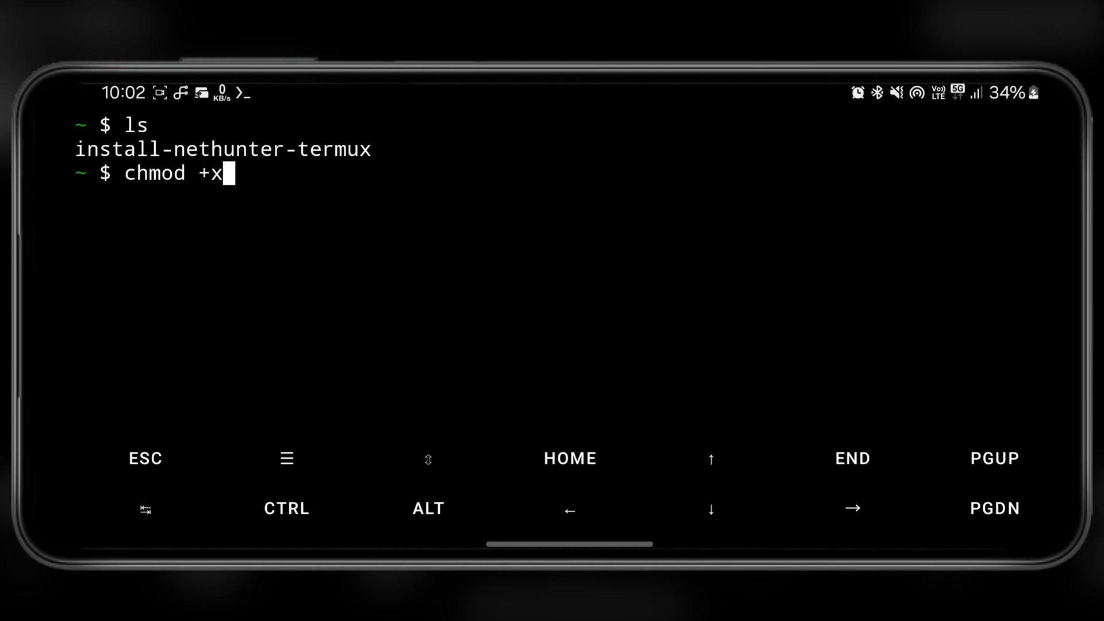
type("install-nethunter-termux")
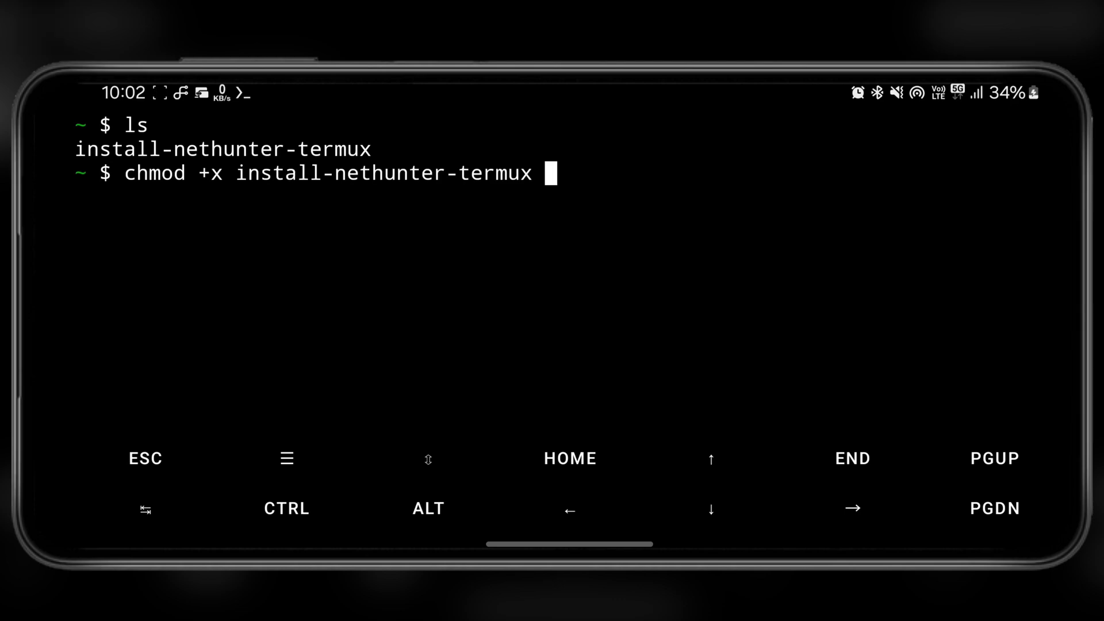
key("Return")
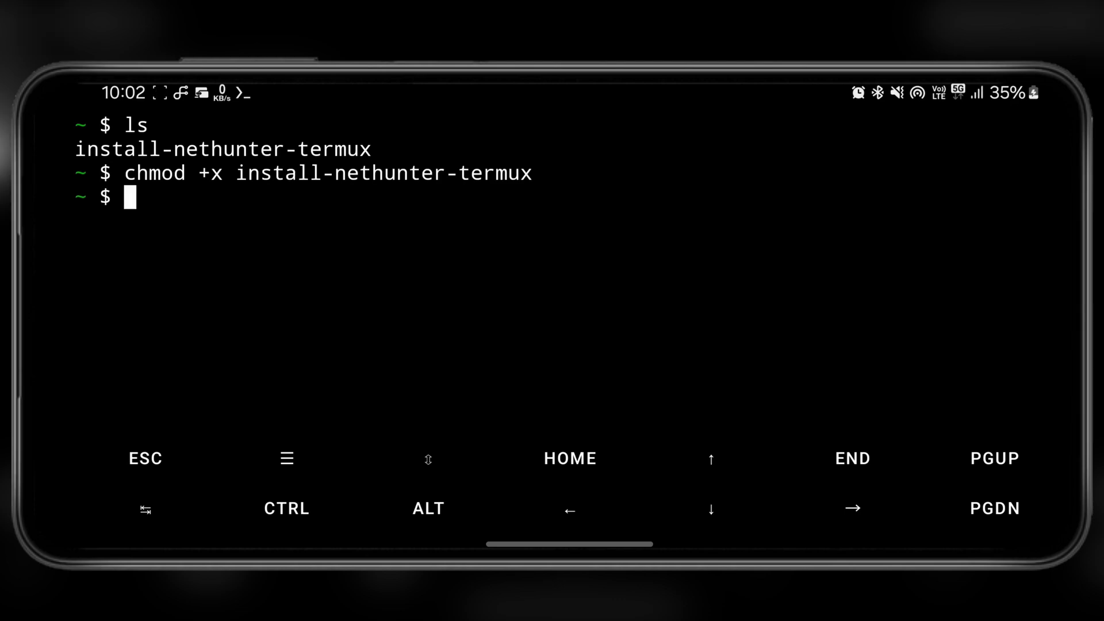
Step: Launch ./install-nethunter-termux so it asks which NetHunter ARM64 image to install
type("./")
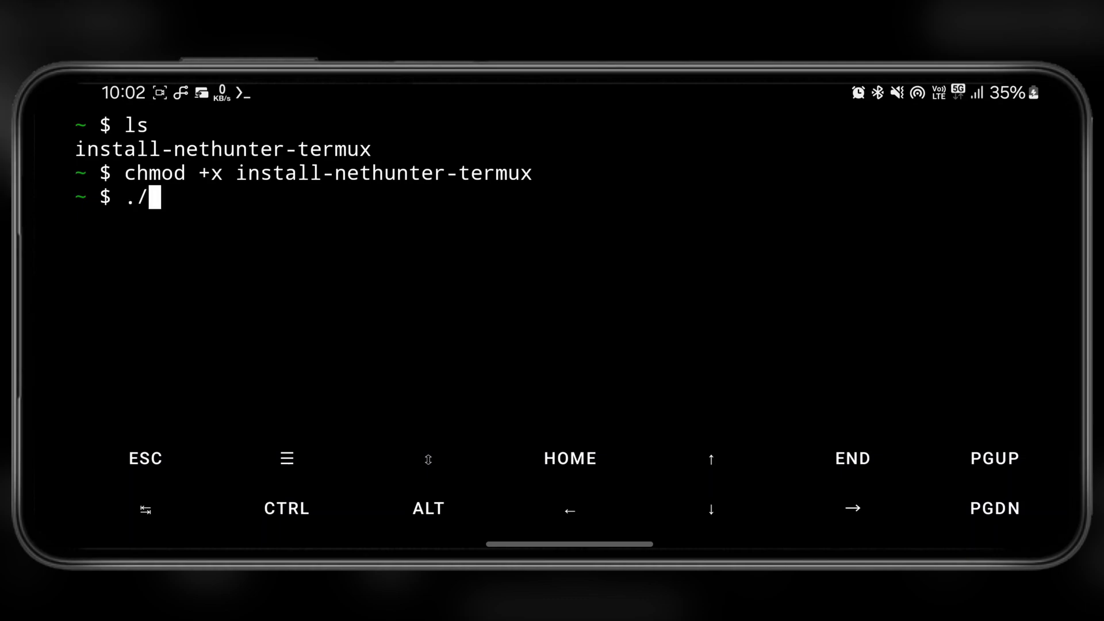
type("install-nethunter-termux")
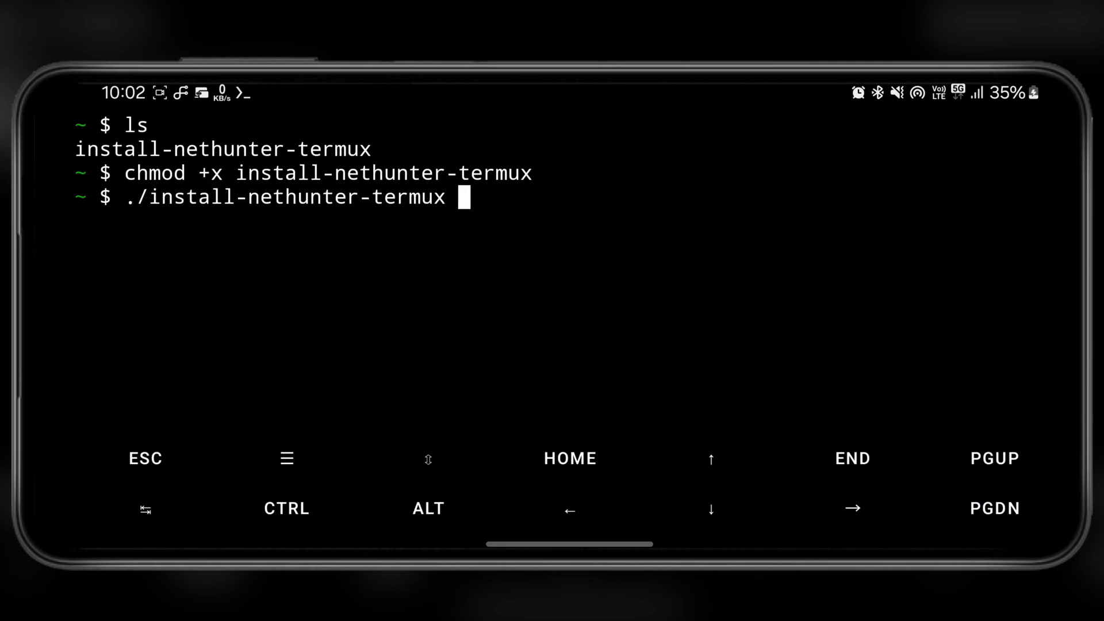
key("Return")
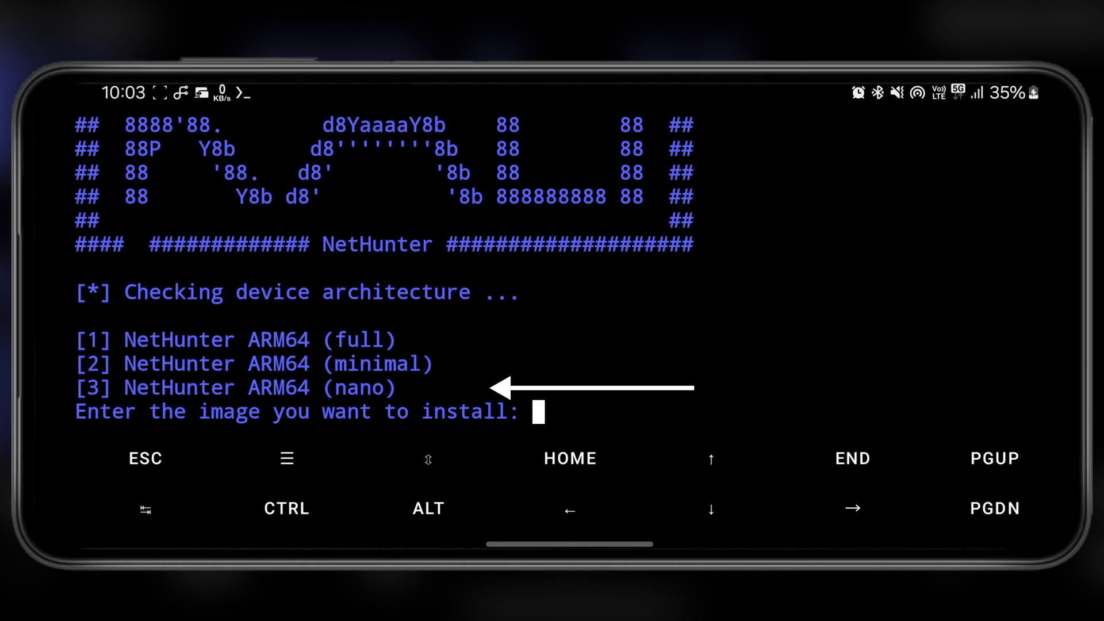
Step: Choose option 1 for the full image and answer N to keep the downloaded rootfs archive
type("1")
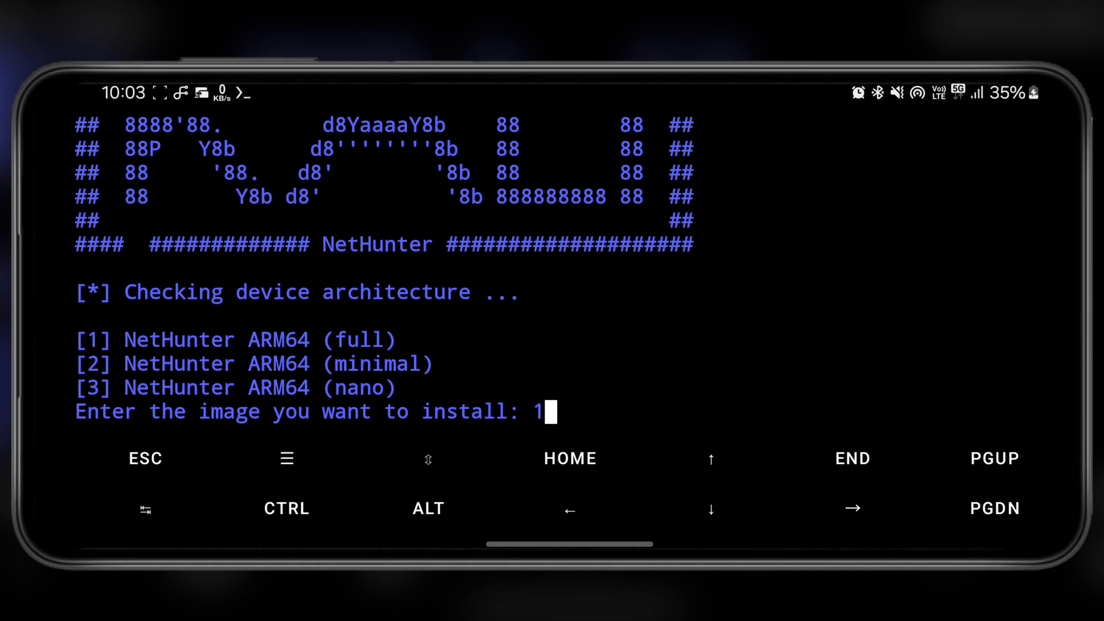
key("Return")
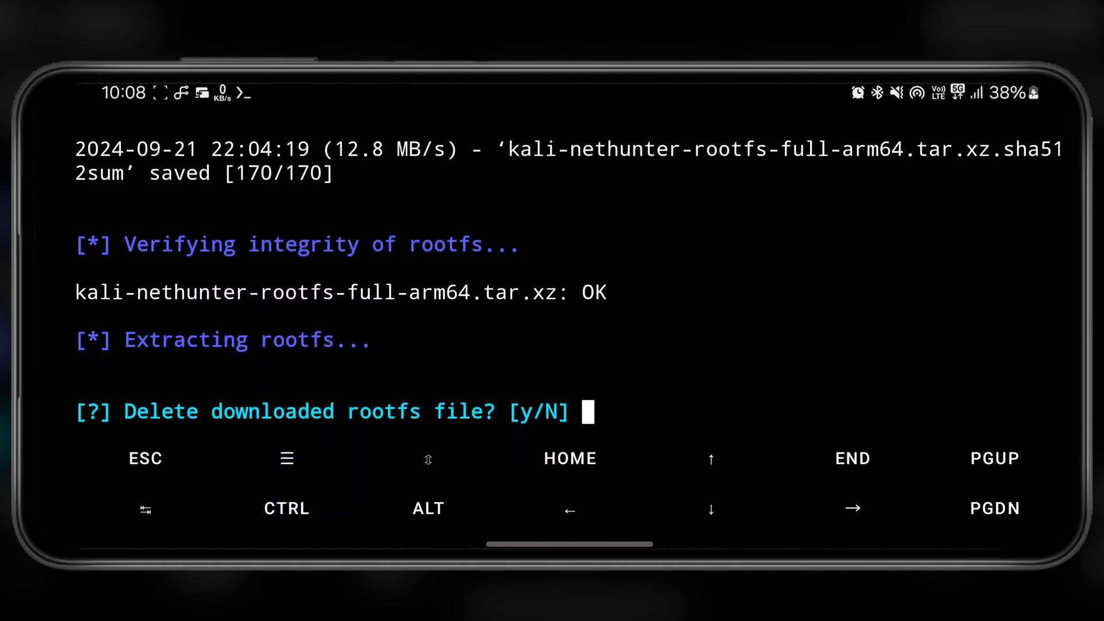
type("N")
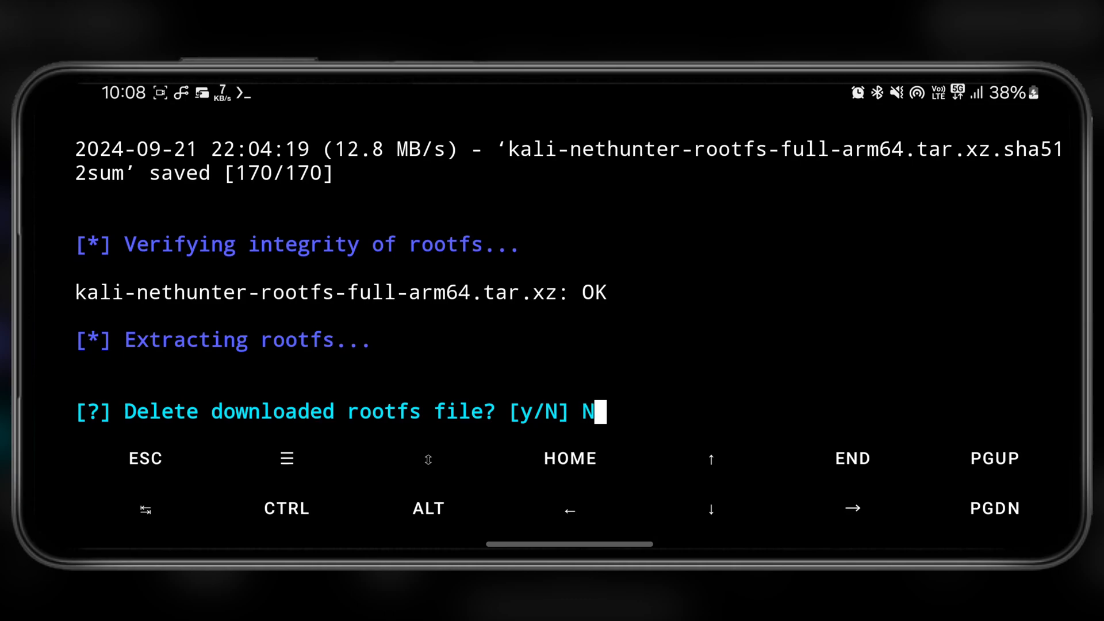
key("Return")
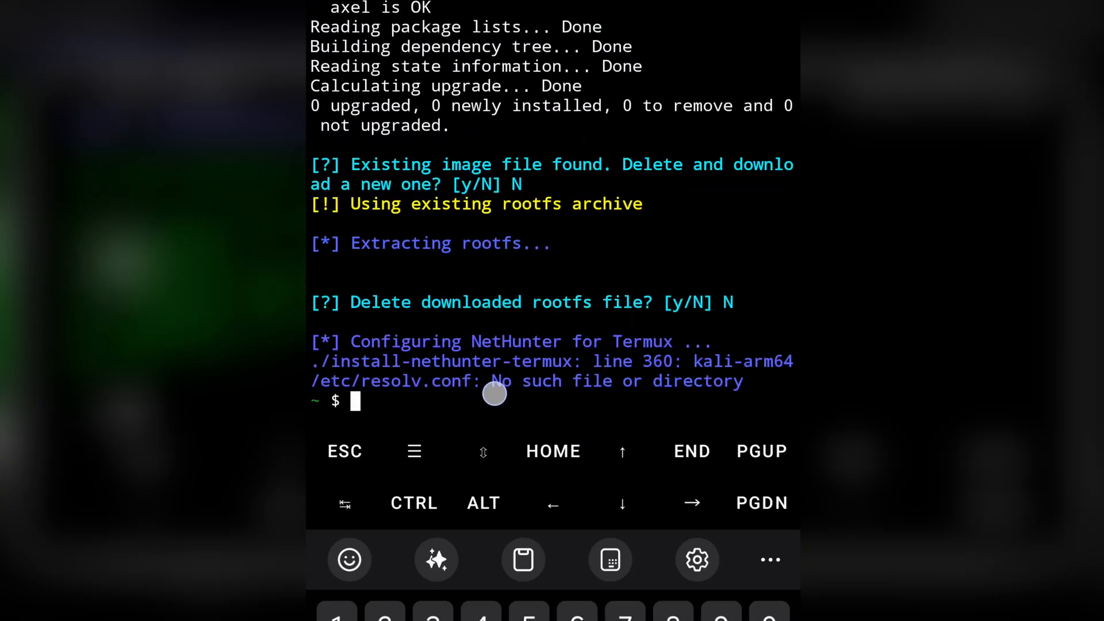
type("1")
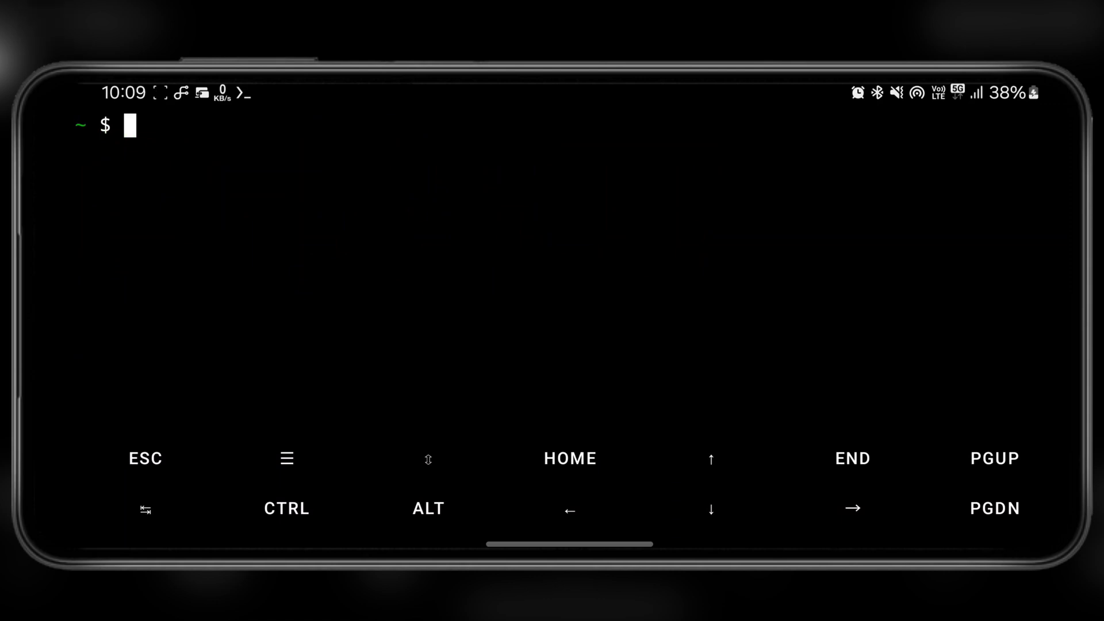
Step: Enter the nethunter Kali shell, run sudo apt update, then exit back to Termux
type("nethunte")
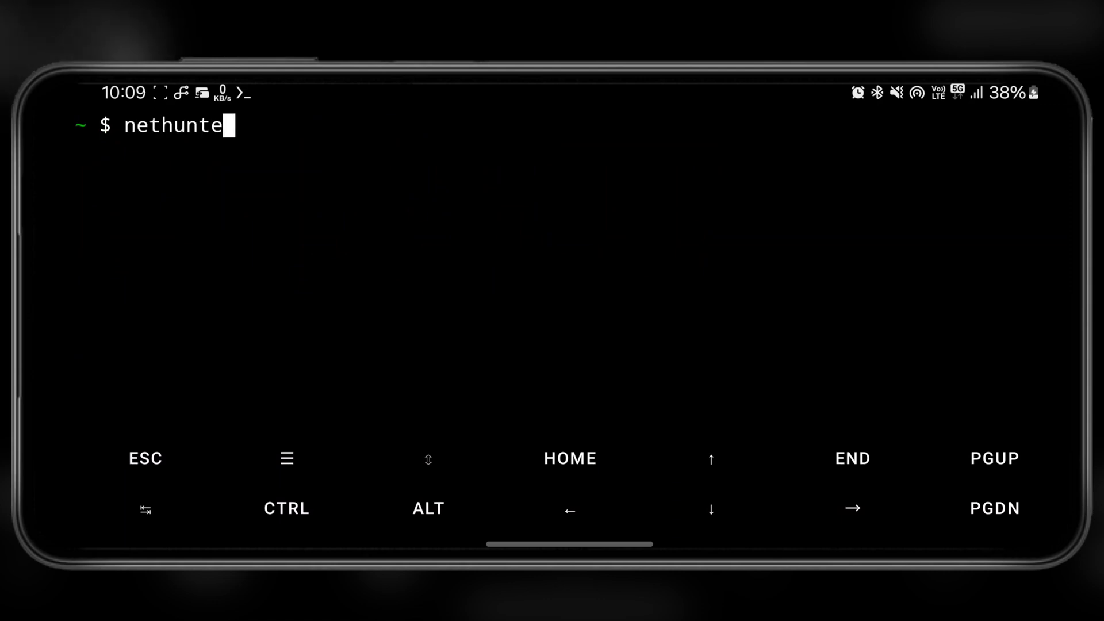
key("Return")
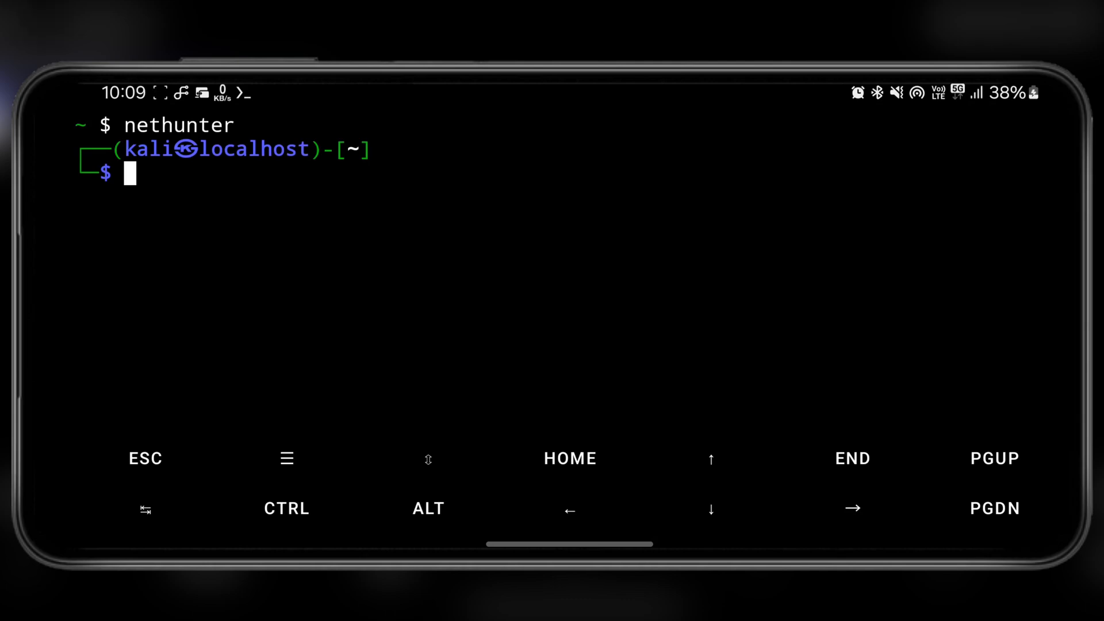
type("sudo apt")
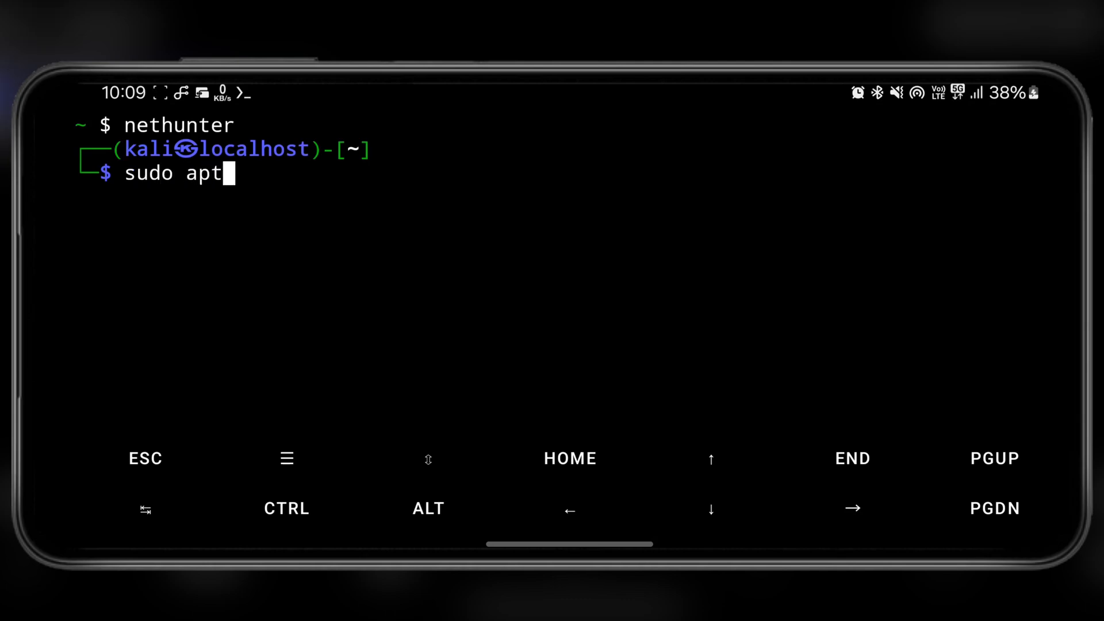
type("update")
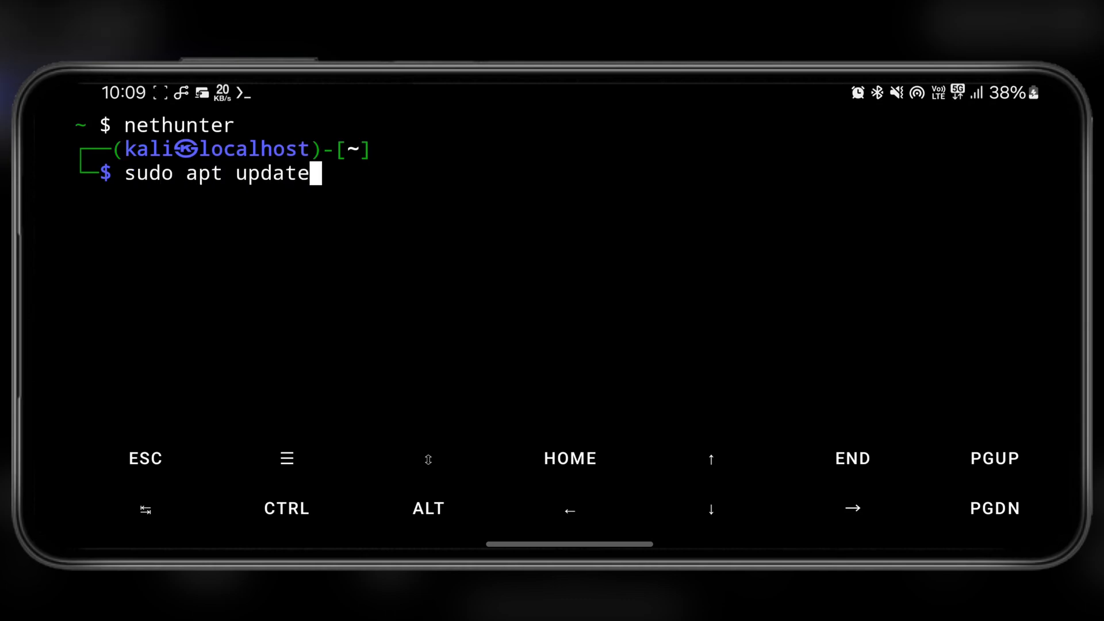
key("Return")
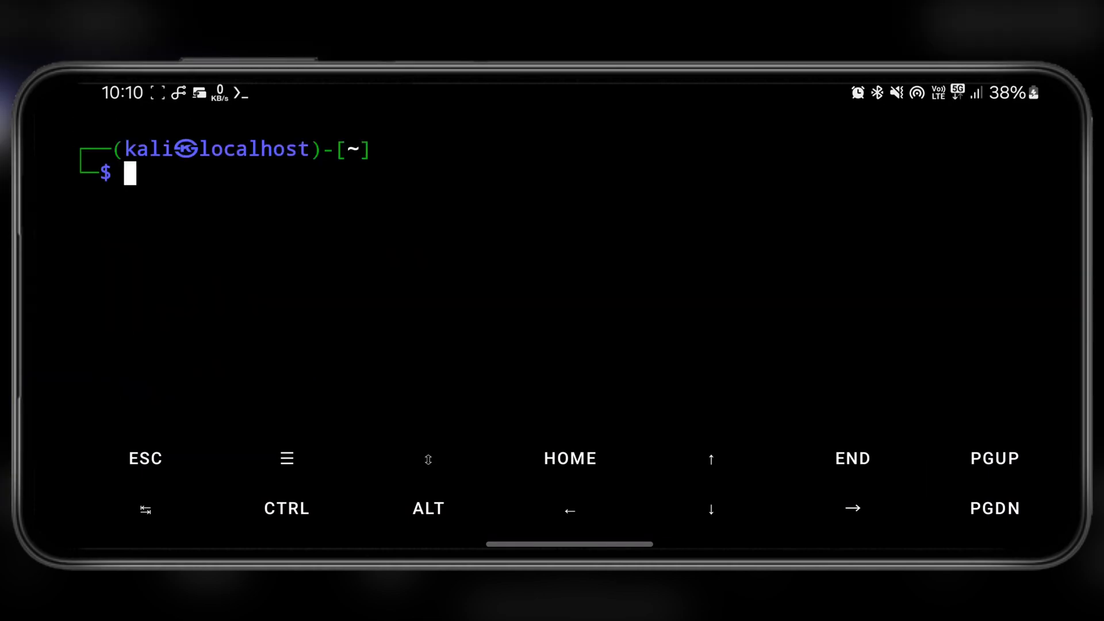
type("exit")
type("nh kex")
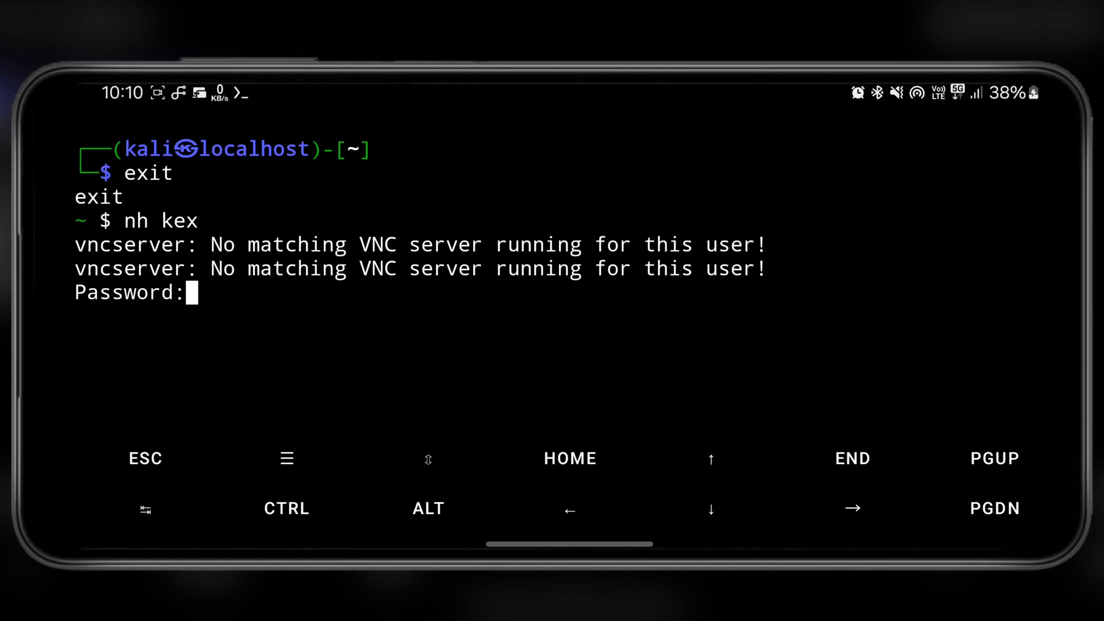
Step: Submit the new KeX VNC password and answer n to the view-only password prompt
key("Return")
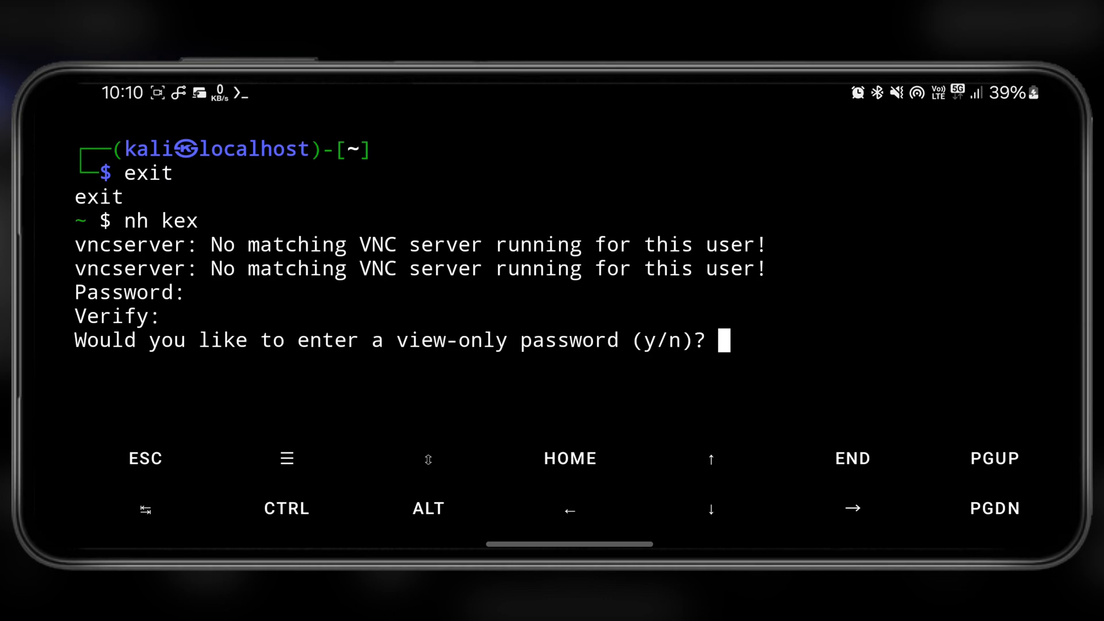
type("n")
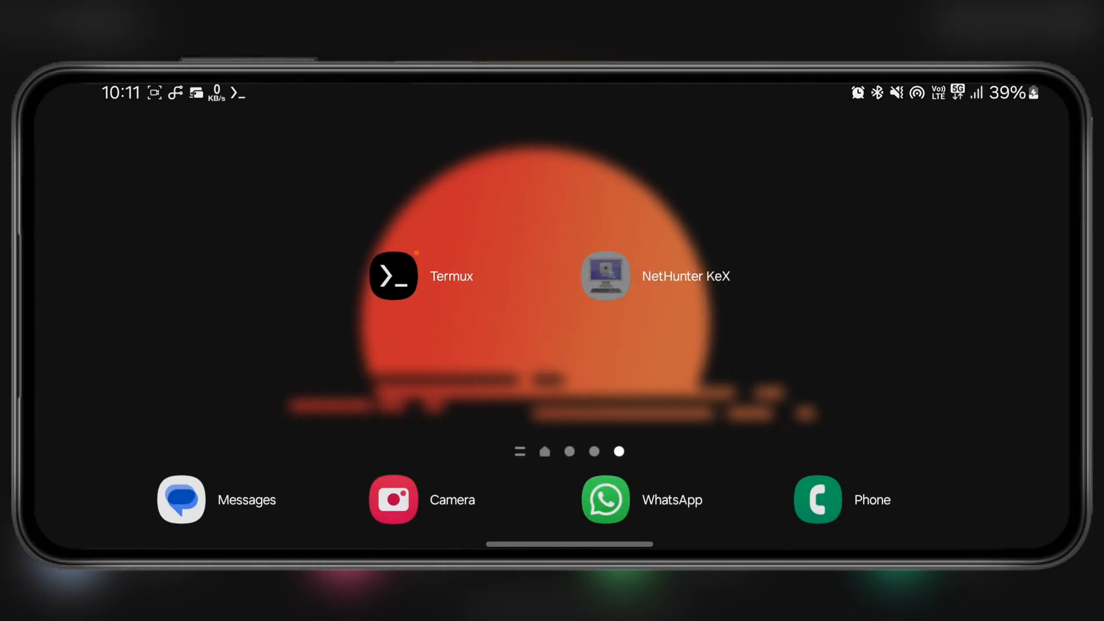
Step: Add a KeX connection to 127.0.0.1:1 on port 5901, connect and confirm the VNC password
left_click(604, 276)
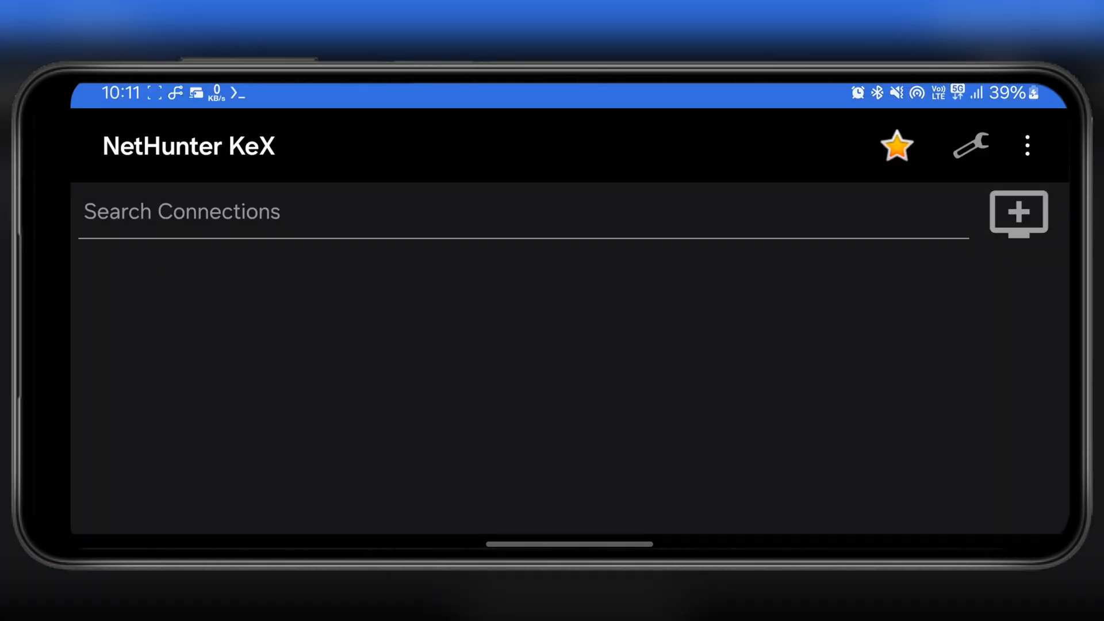
left_click(1018, 214)
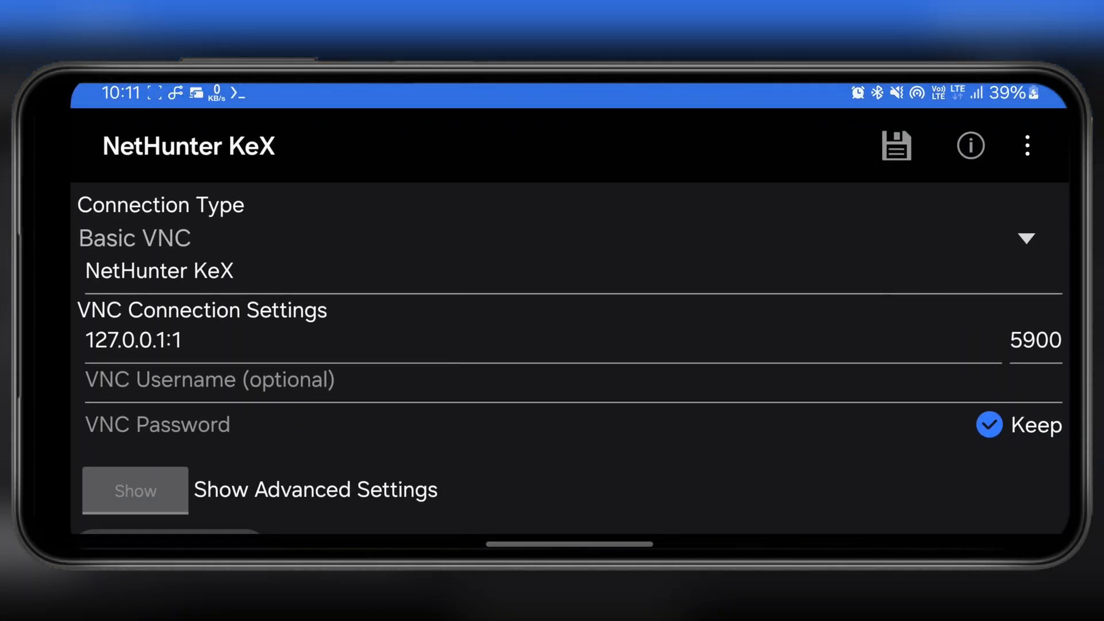
left_click(1034, 340)
type("5901")
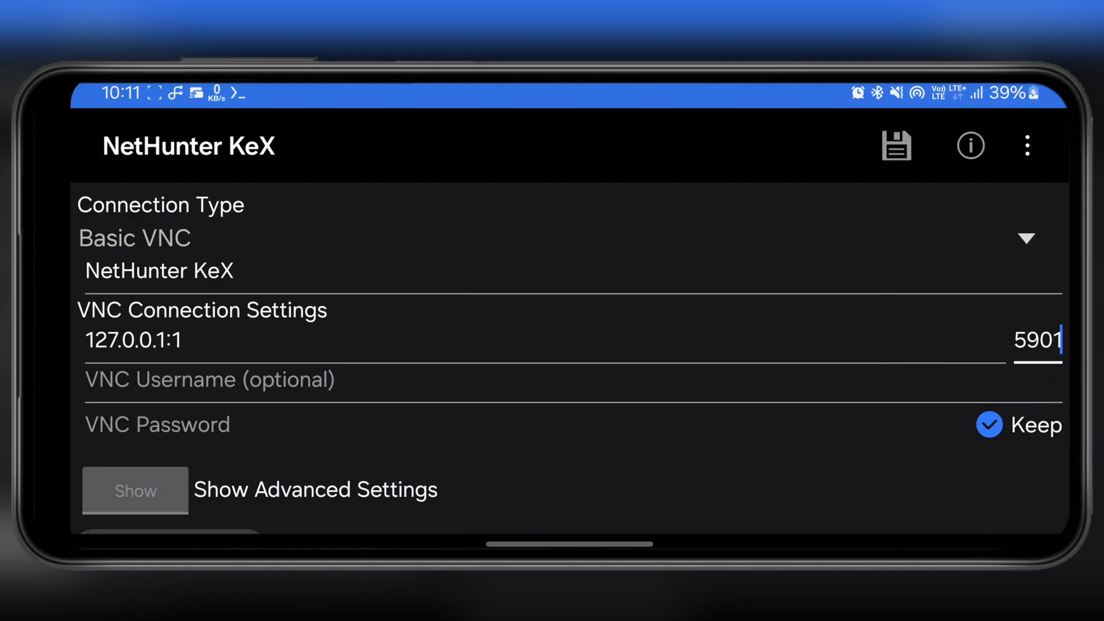
left_click(896, 145)
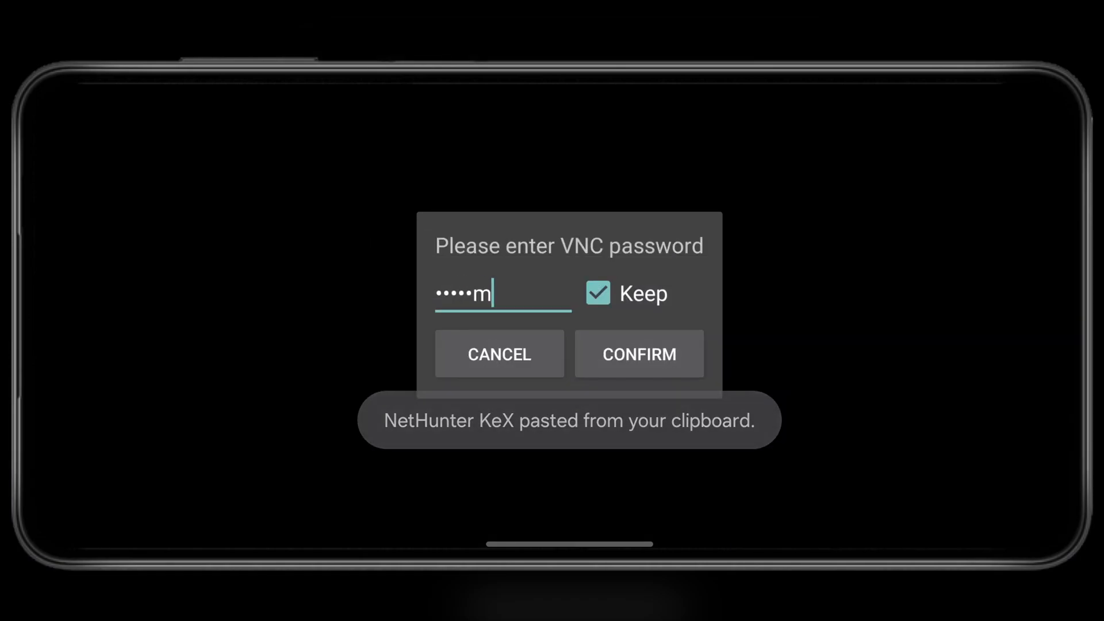
left_click(638, 354)
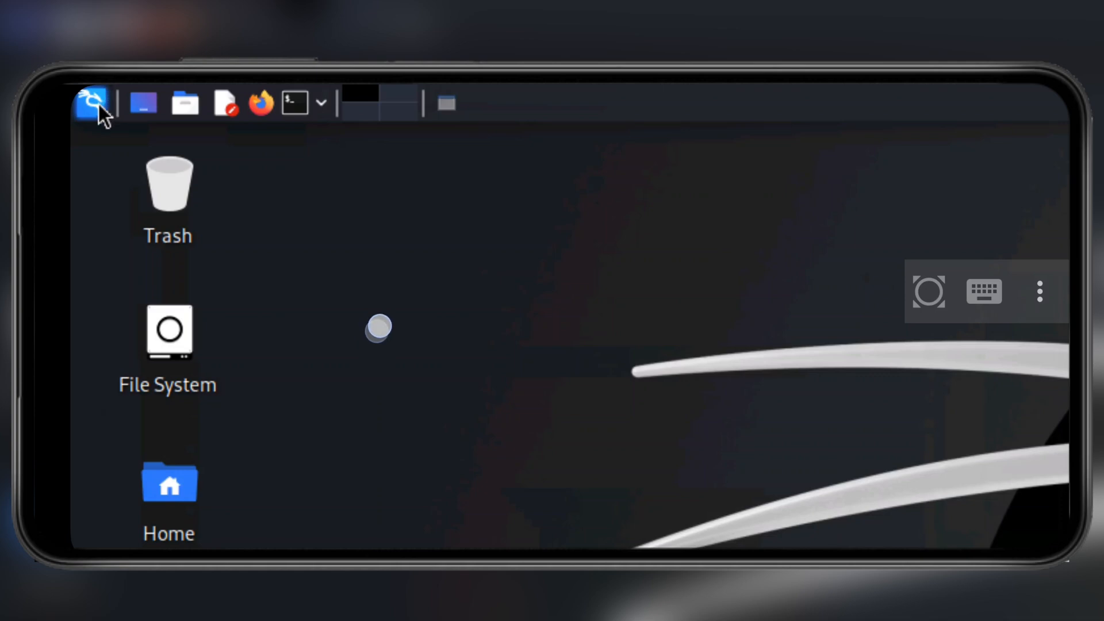
Step: Review the Appearance font and DPI settings from the Kali menu's Settings Manager
left_click(91, 103)
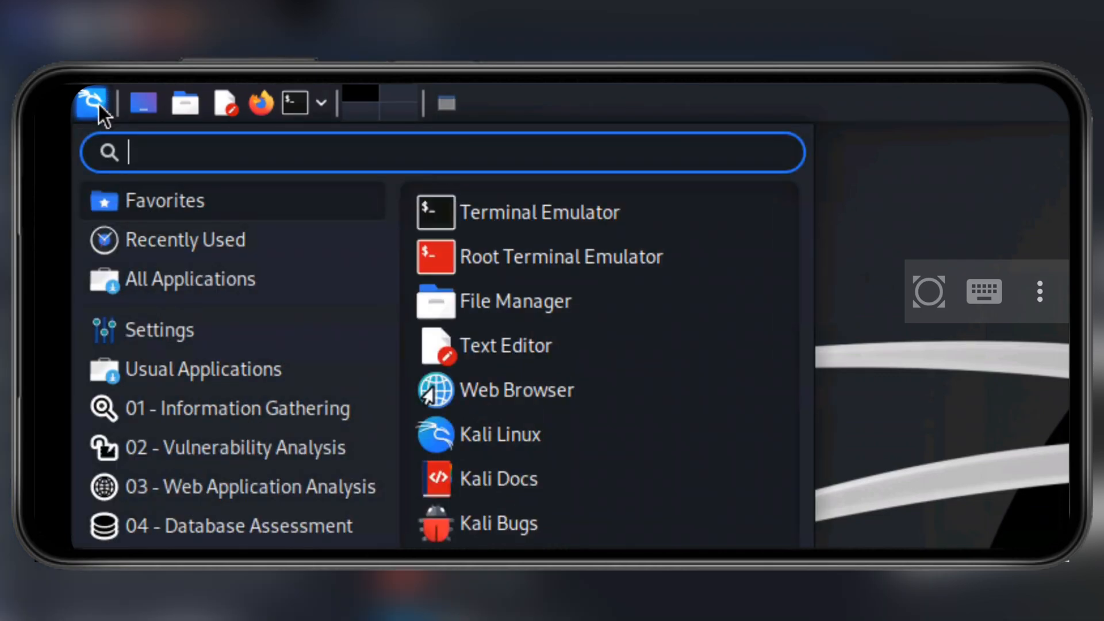
left_click(158, 329)
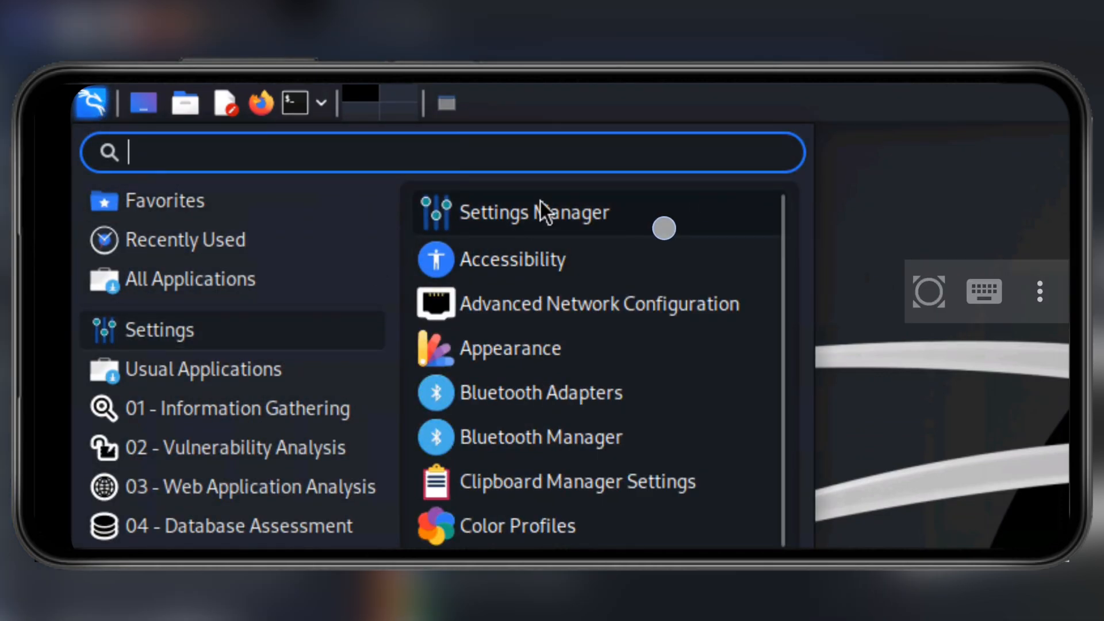
left_click(534, 213)
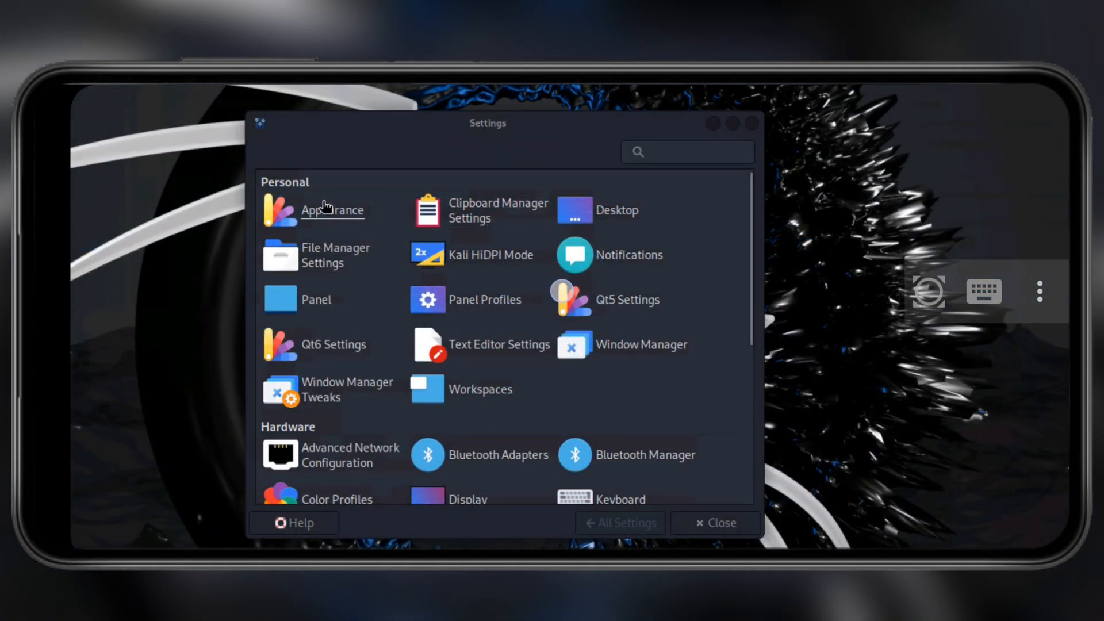
left_click(332, 210)
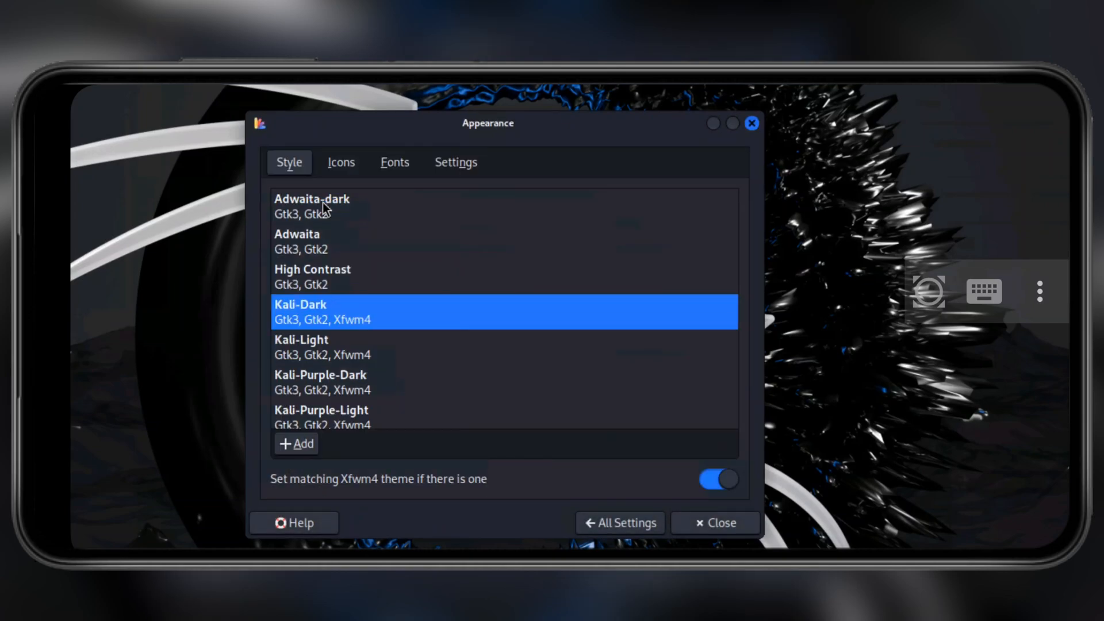
left_click(395, 162)
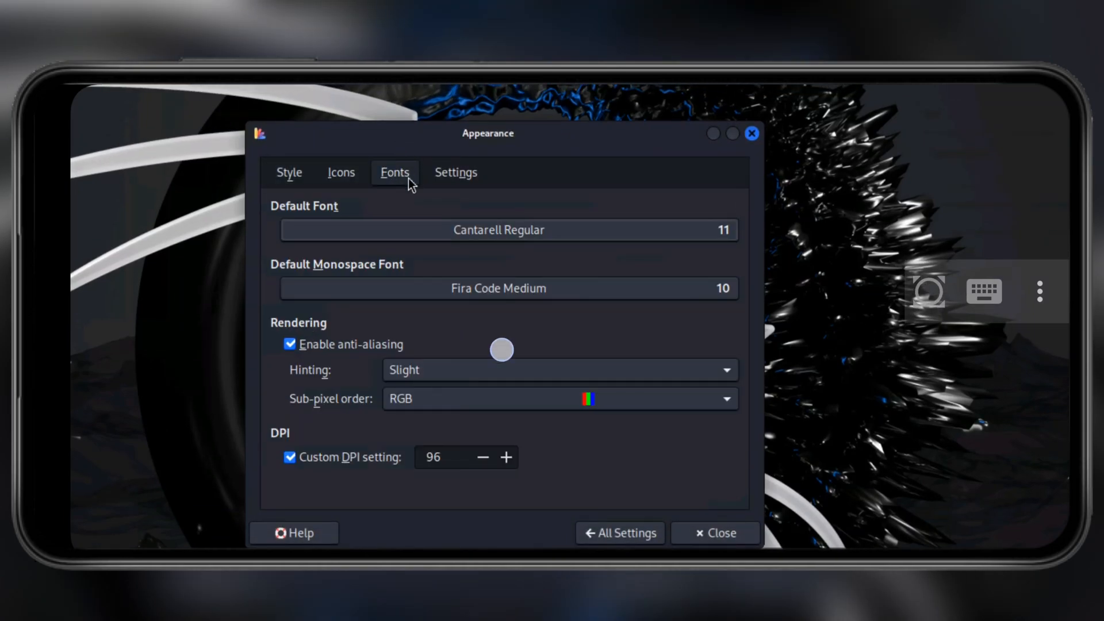
left_click(498, 229)
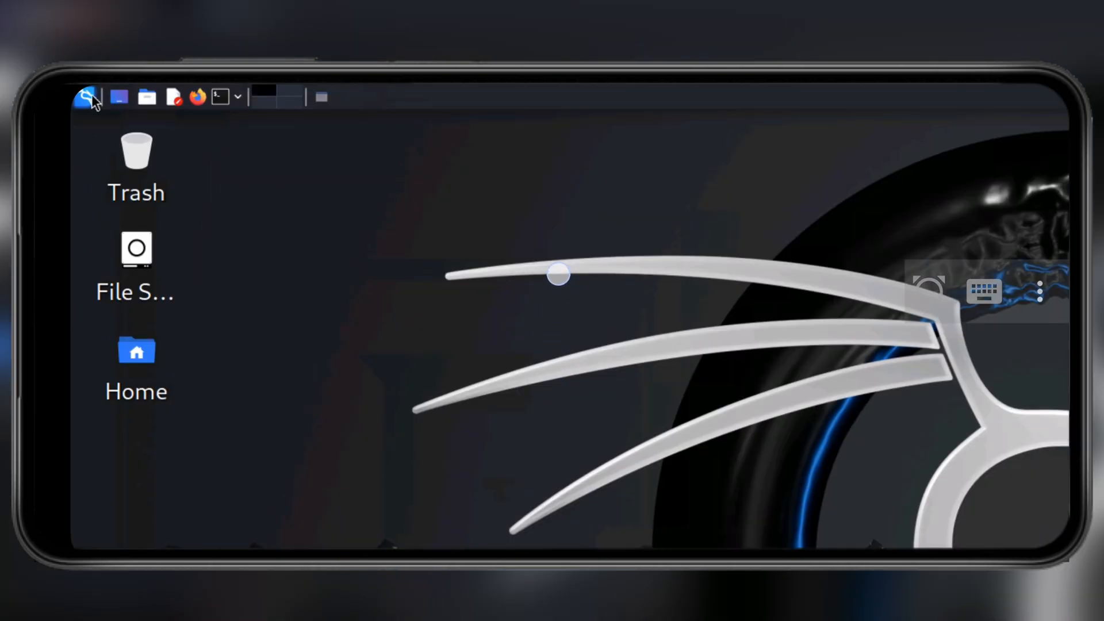
Step: Search the Kali application menu for 'term' to find a terminal
left_click(85, 97)
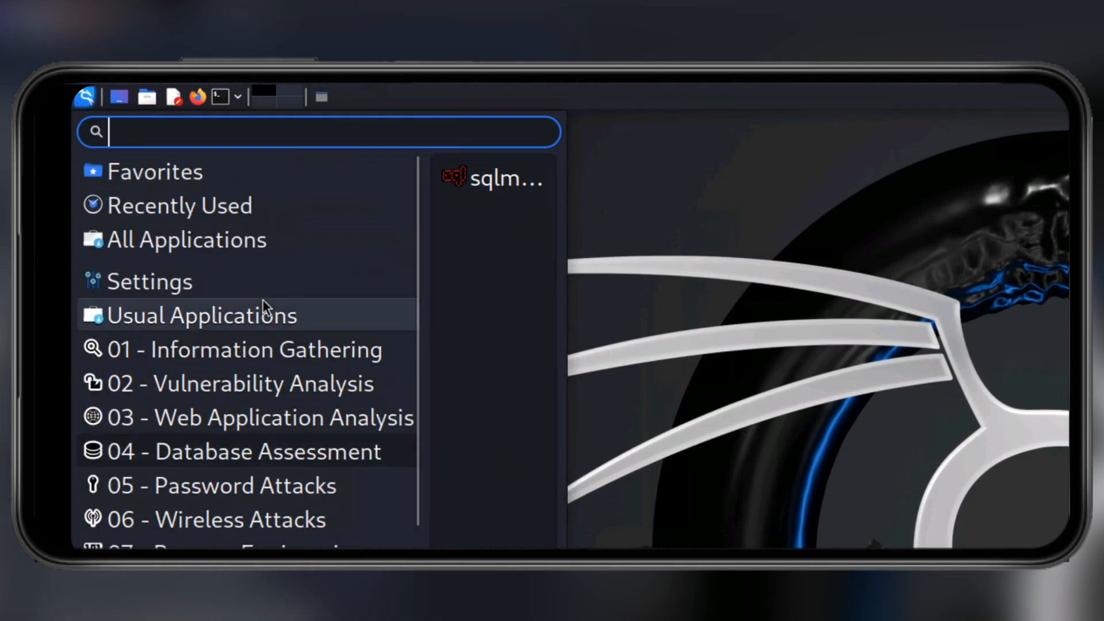
type("term")
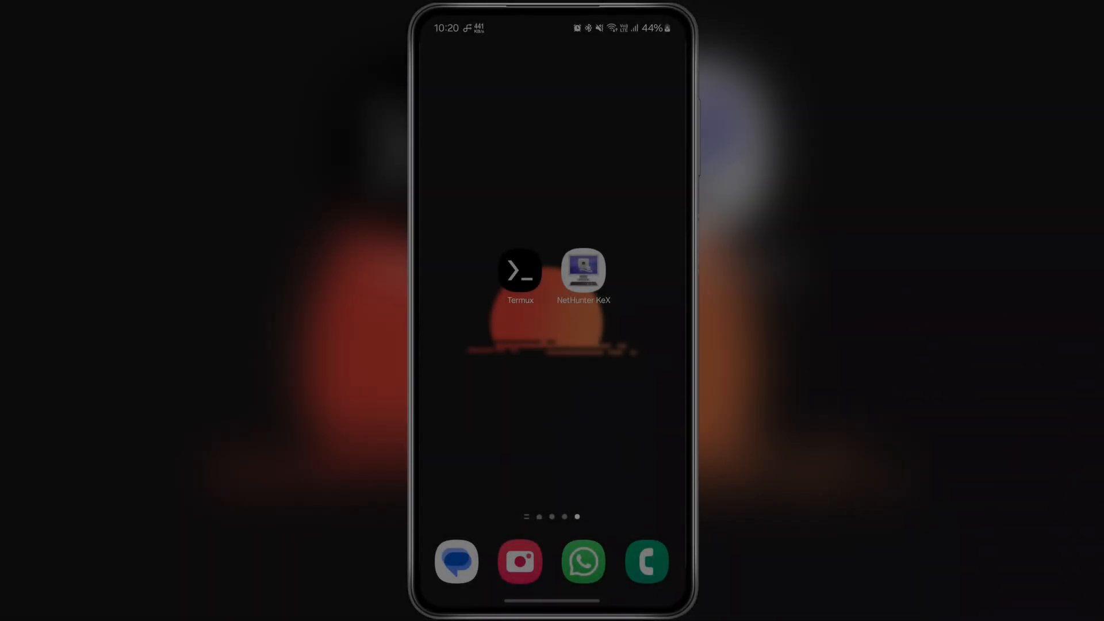
Step: In Settings > About phone > Software information, tap Build number to enable developer mode
left_click(520, 270)
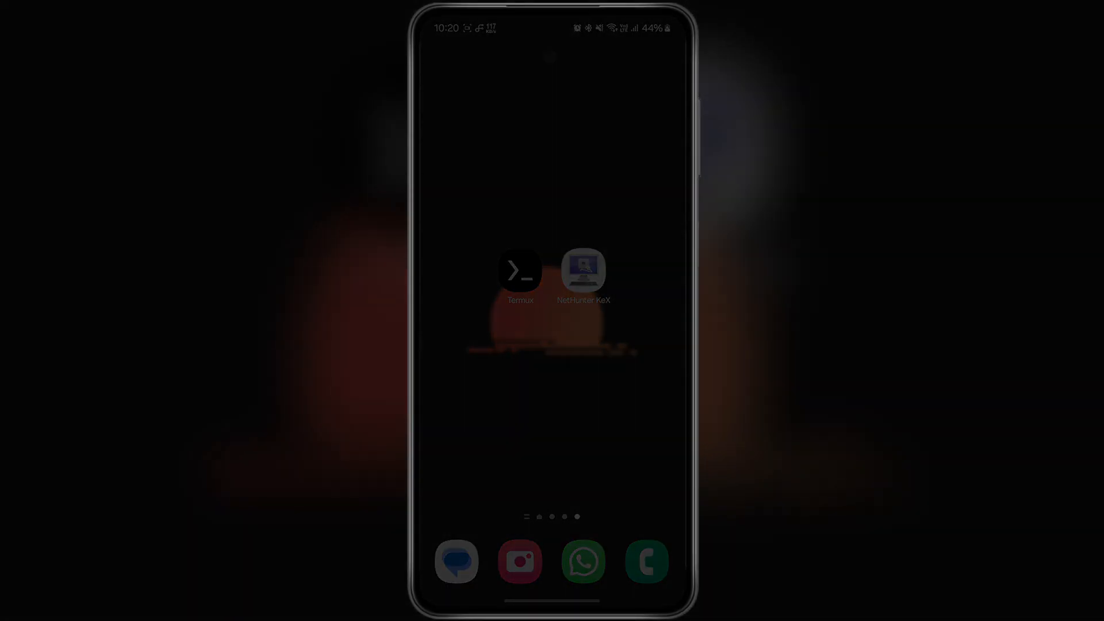
scroll("up", 3)
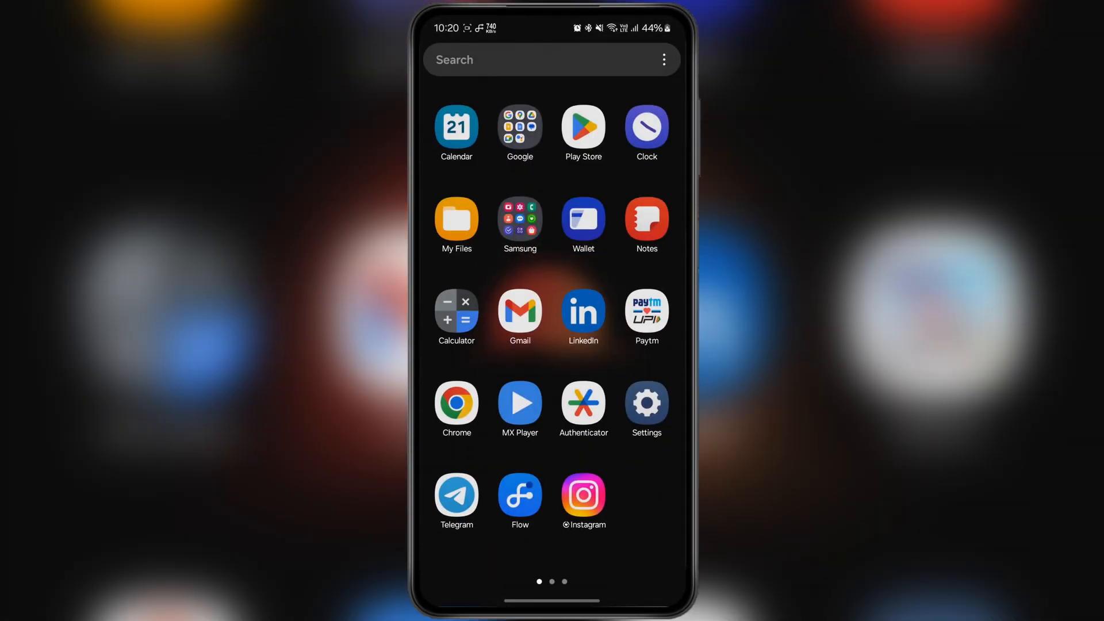
left_click(645, 405)
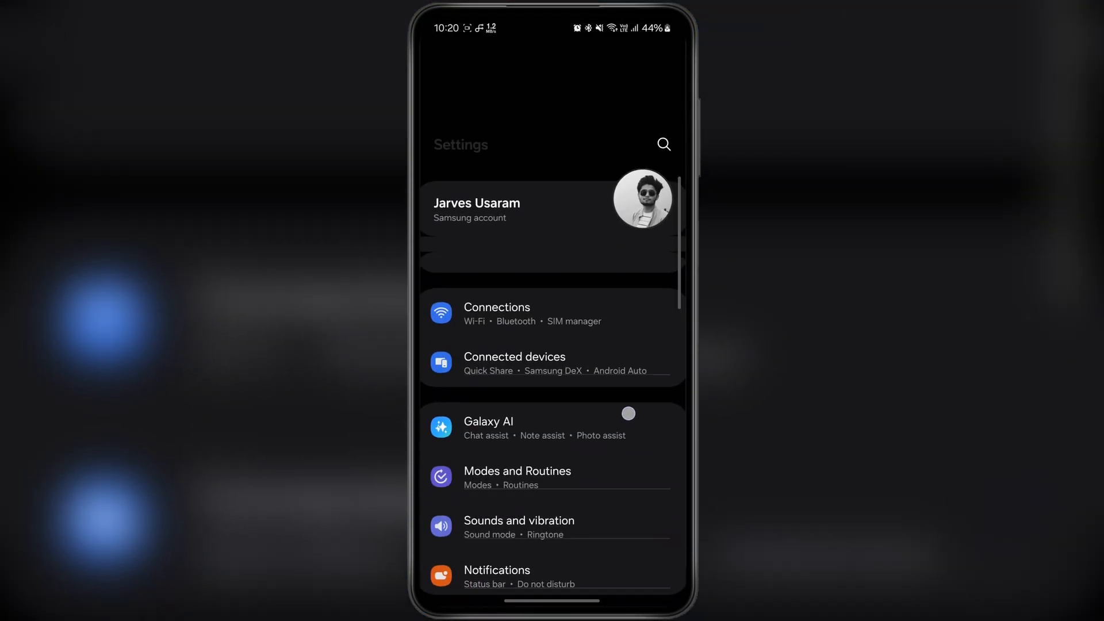
scroll("down", 3)
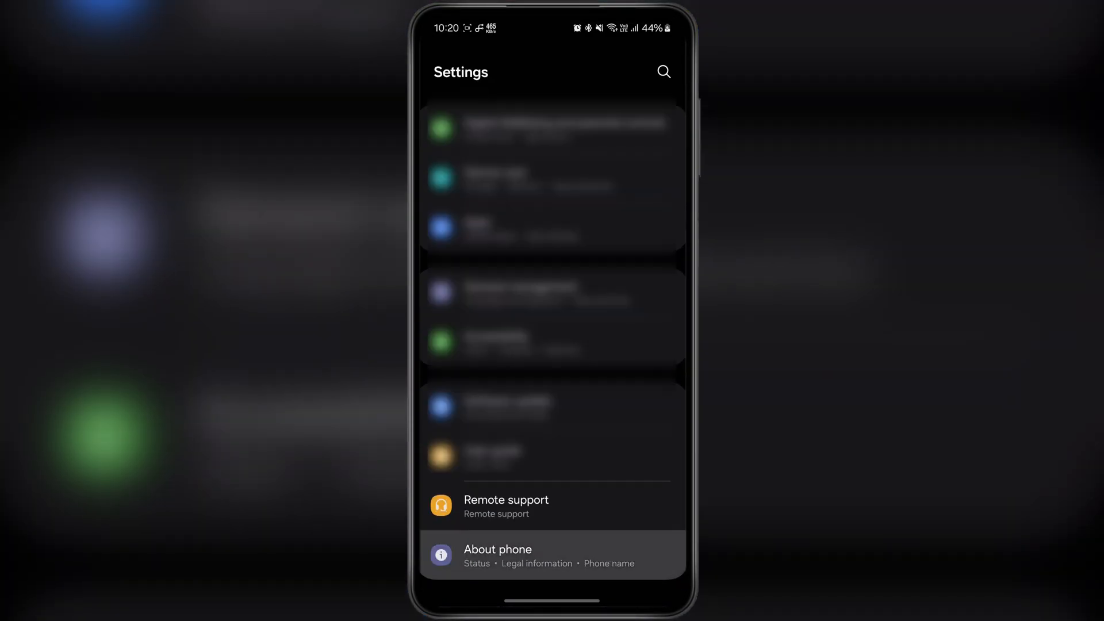
left_click(497, 554)
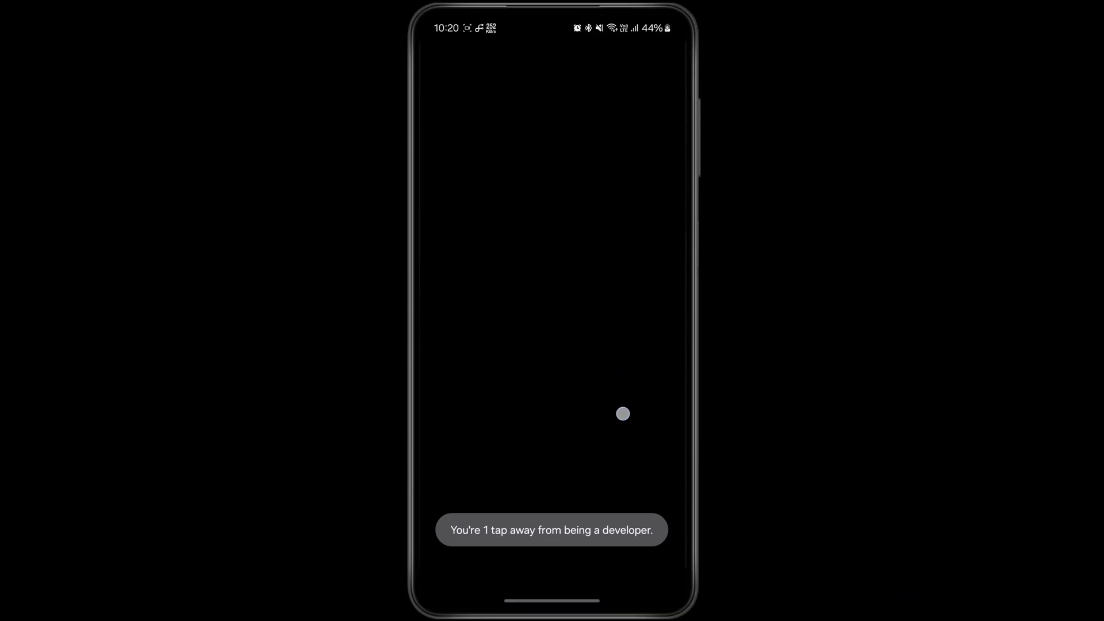
left_click(622, 414)
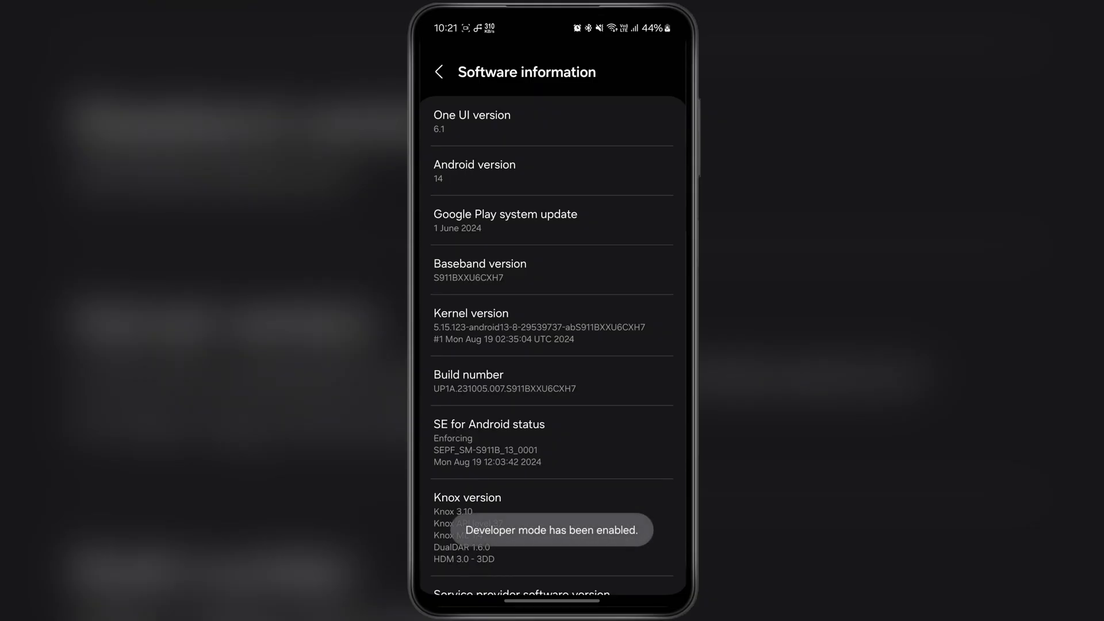
Step: Go back and show the Developer options page with OEM unlocking switched on
left_click(552, 389)
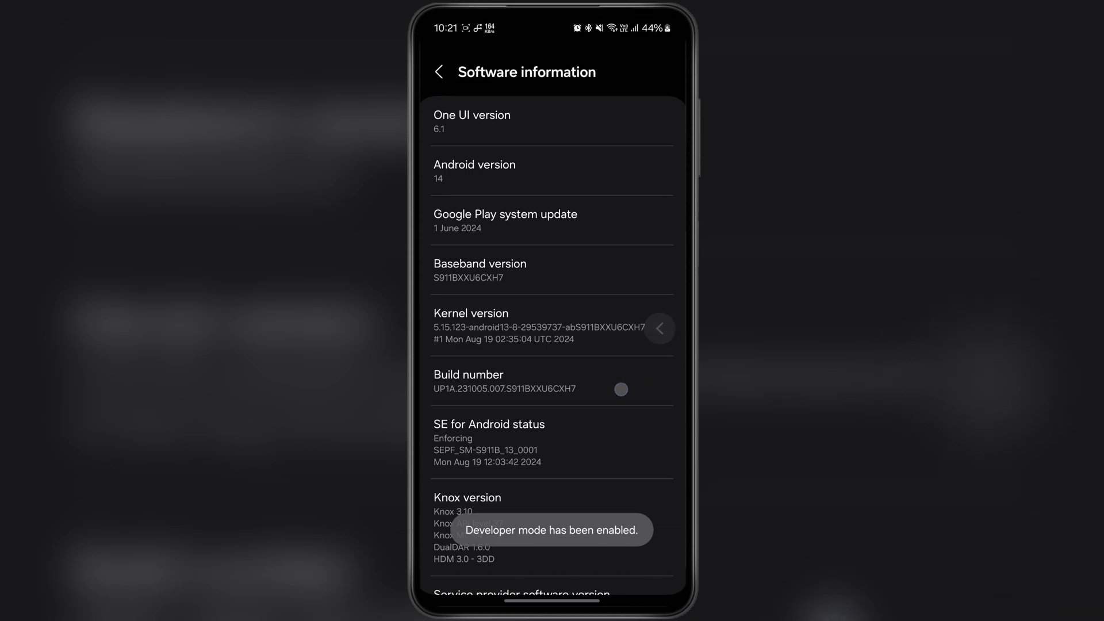
left_click(438, 71)
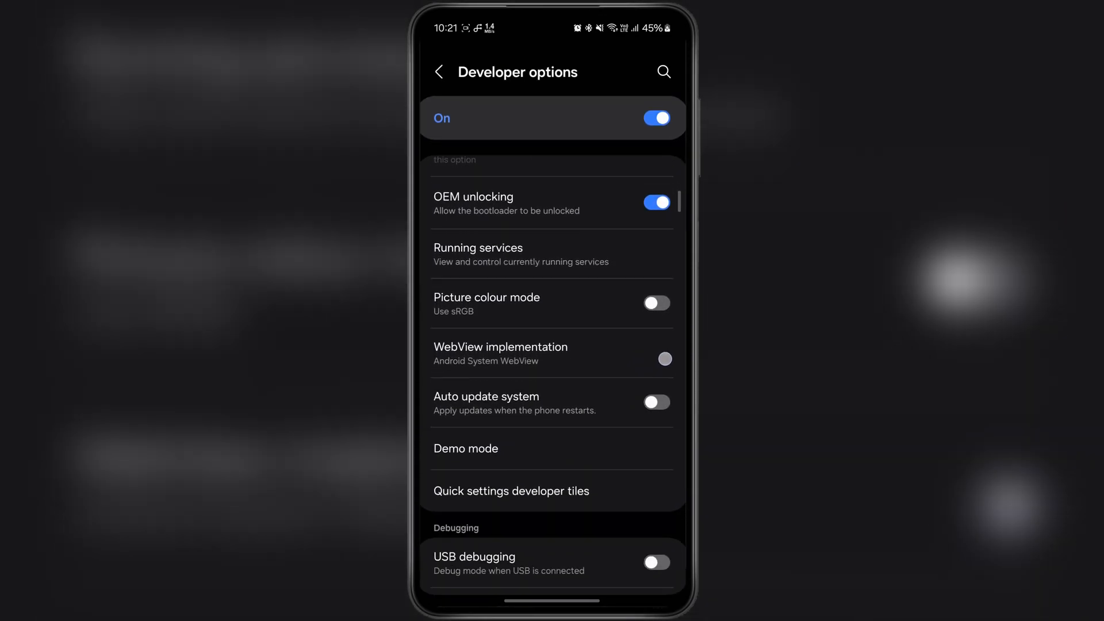
Step: Turn on USB debugging and Wireless debugging in Android developer options
scroll("down", 3)
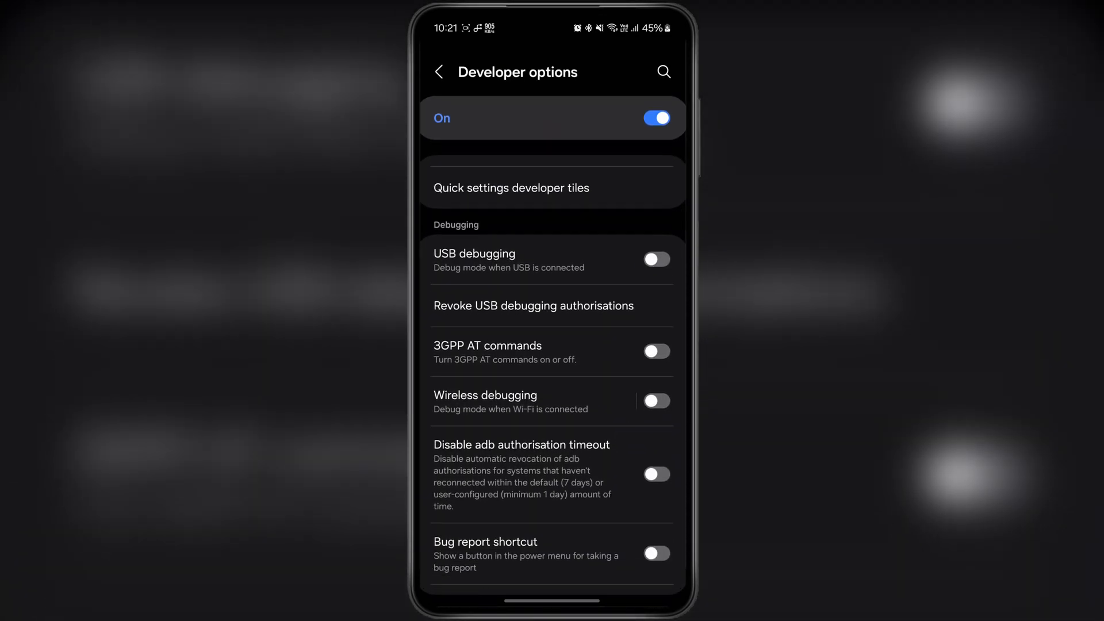
left_click(655, 259)
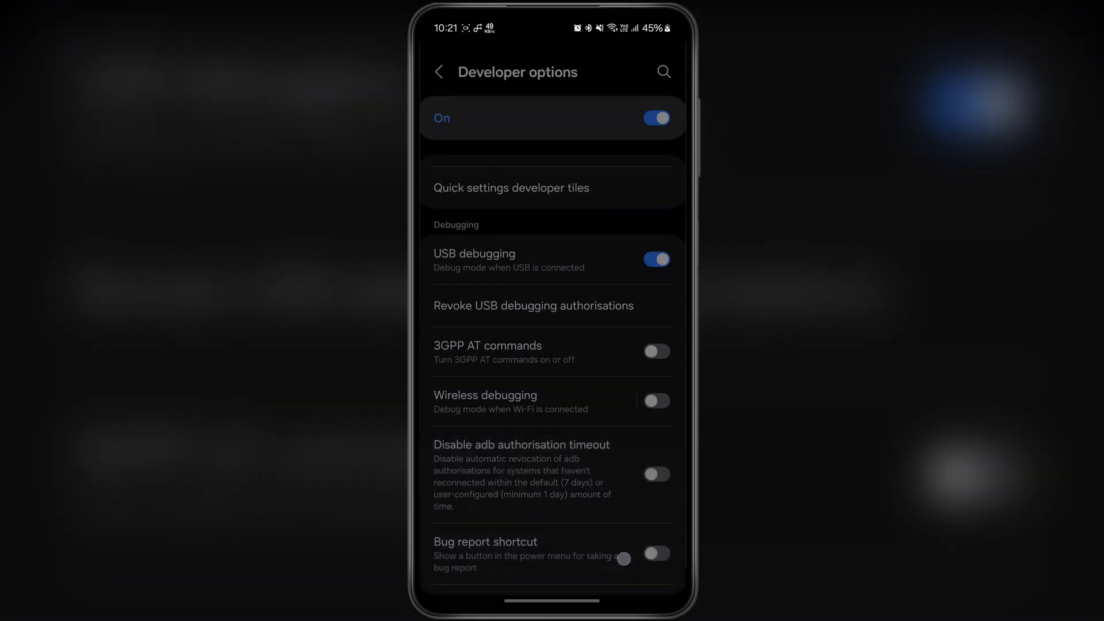
left_click(656, 401)
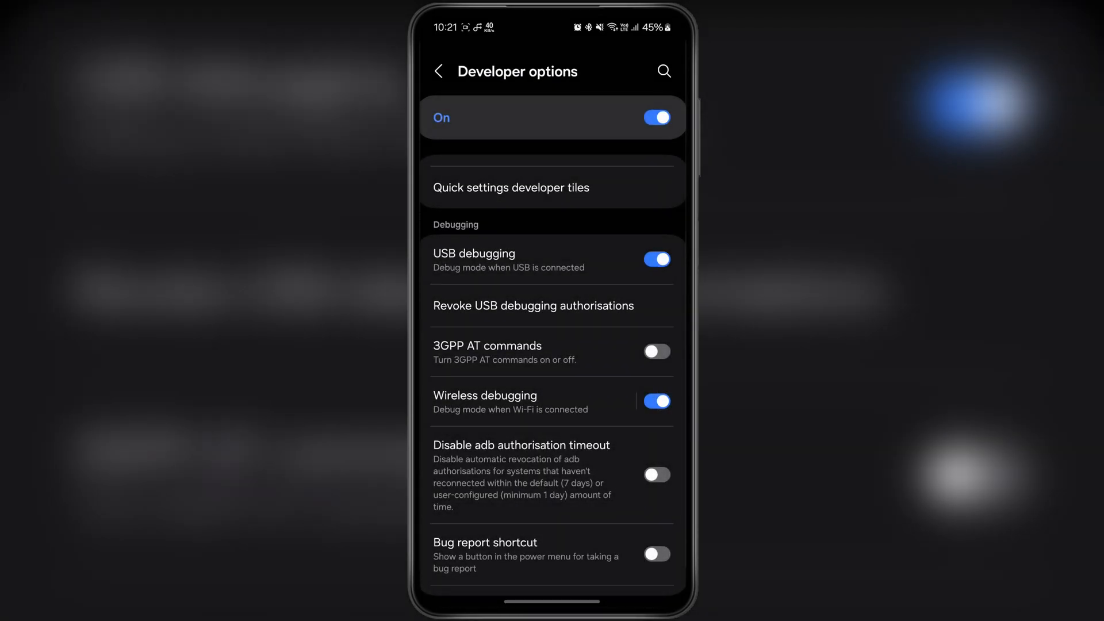
left_click(484, 395)
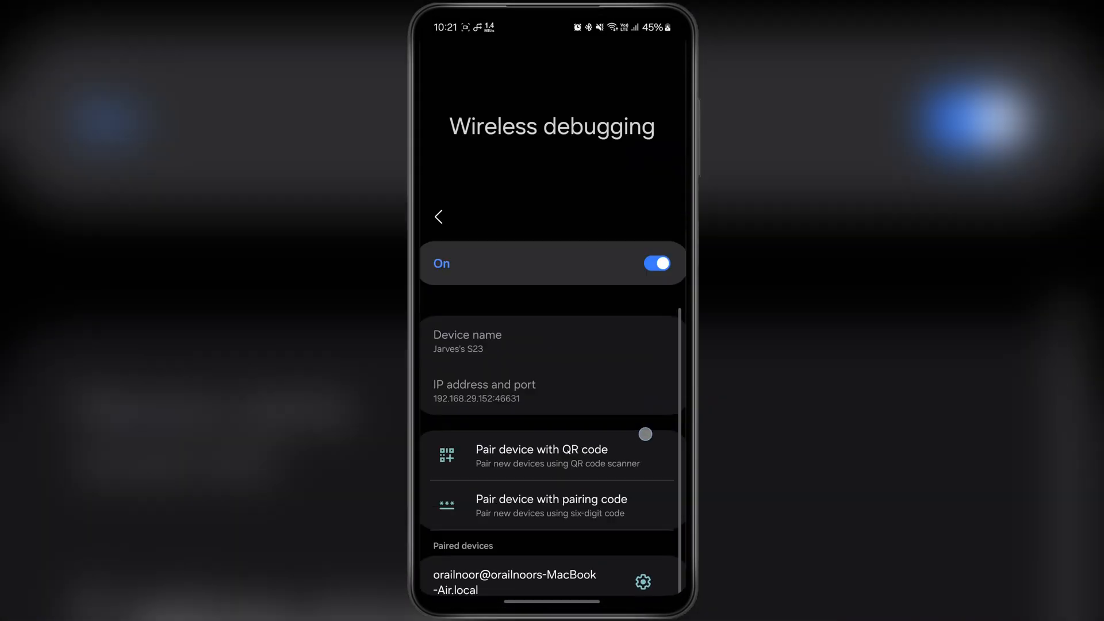
scroll("up", 3)
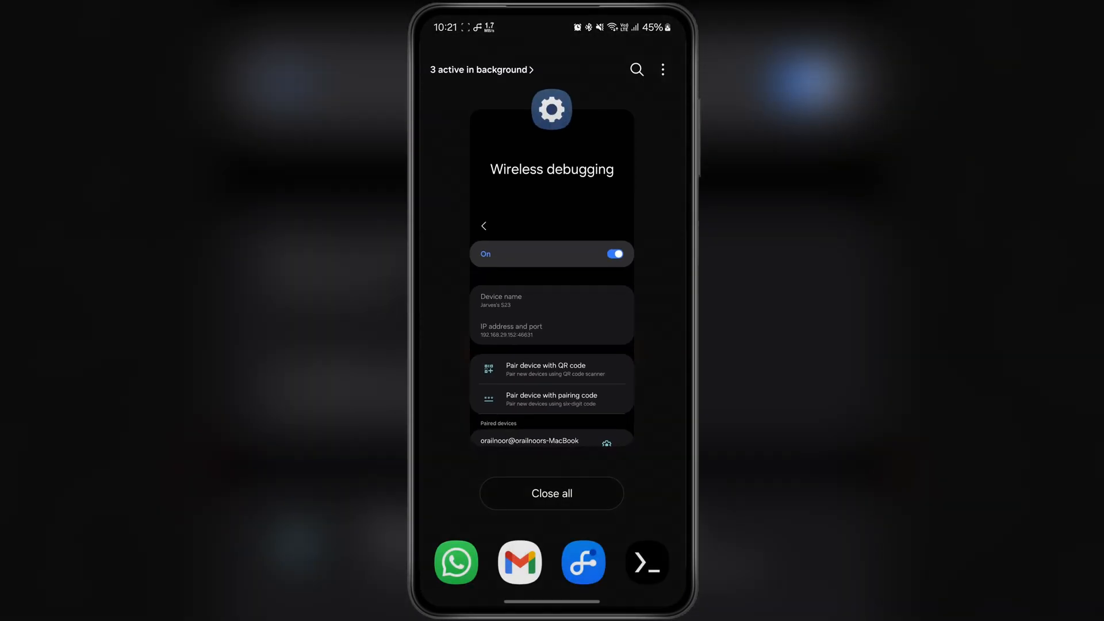
Step: Return to the home screen via Recents and launch Termux beside Settings
left_click(552, 492)
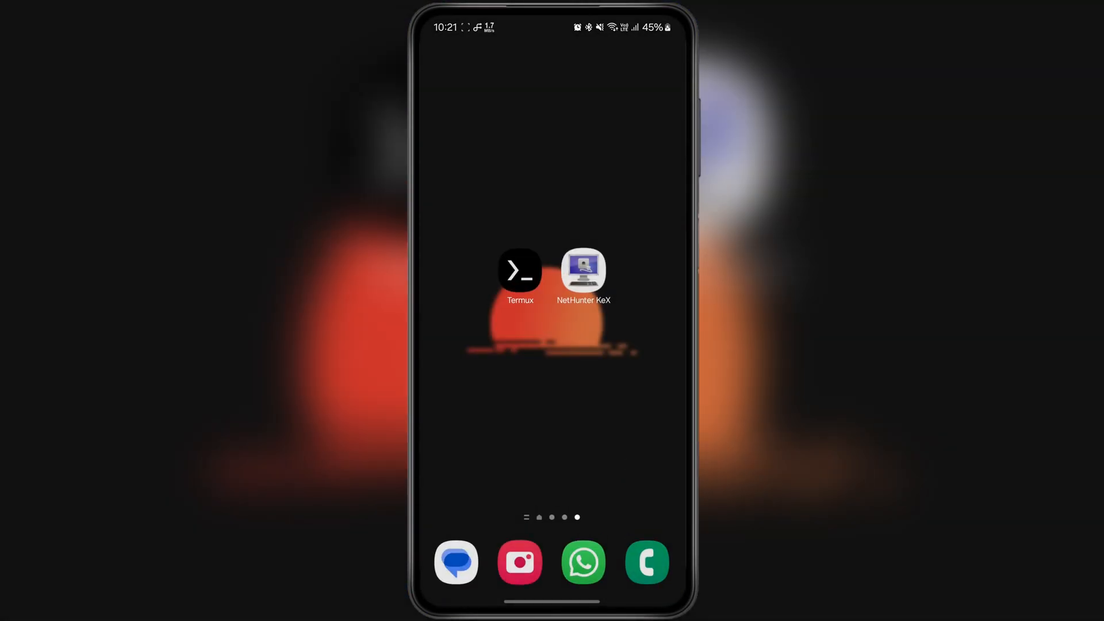
left_click(520, 269)
type("pk")
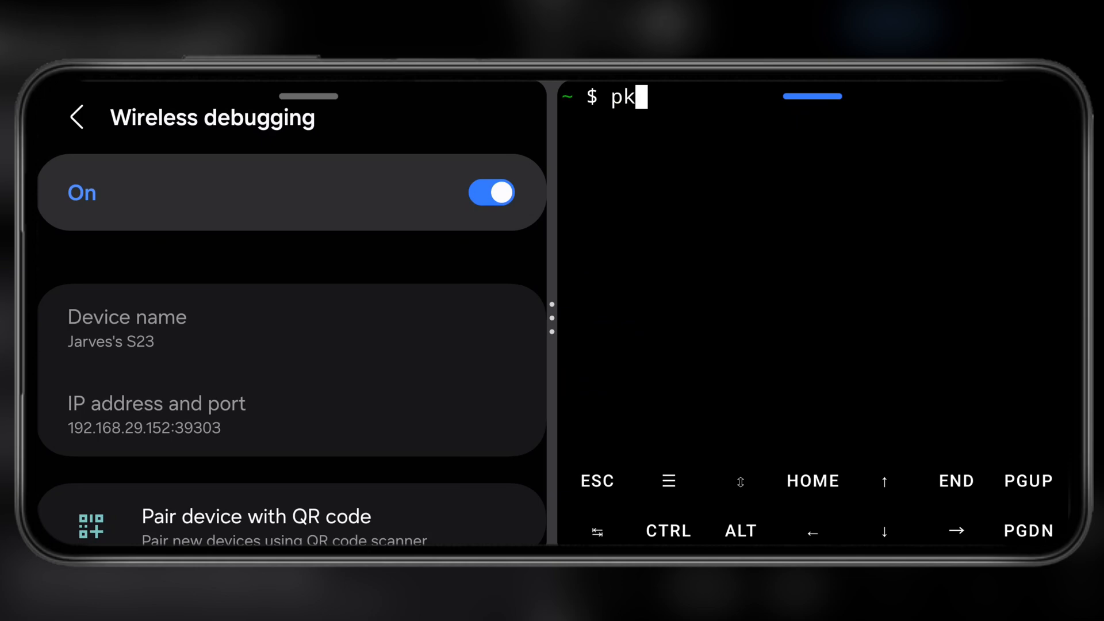
Step: Run pkg install android-tools, then request a Wi-Fi pairing code in Wireless debugging
type("g install")
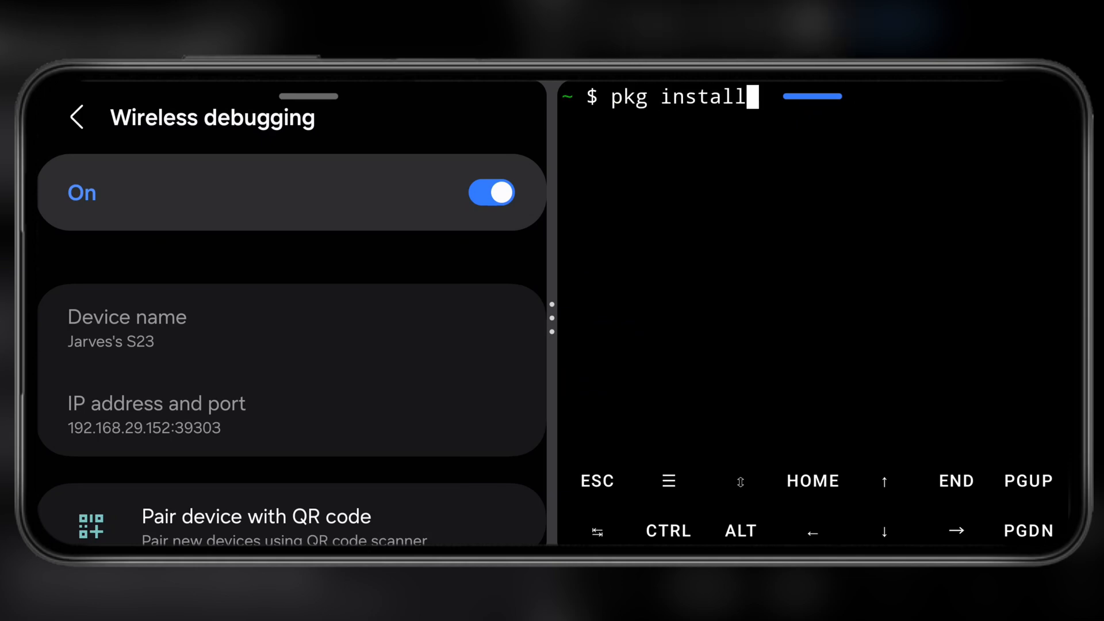
type("android")
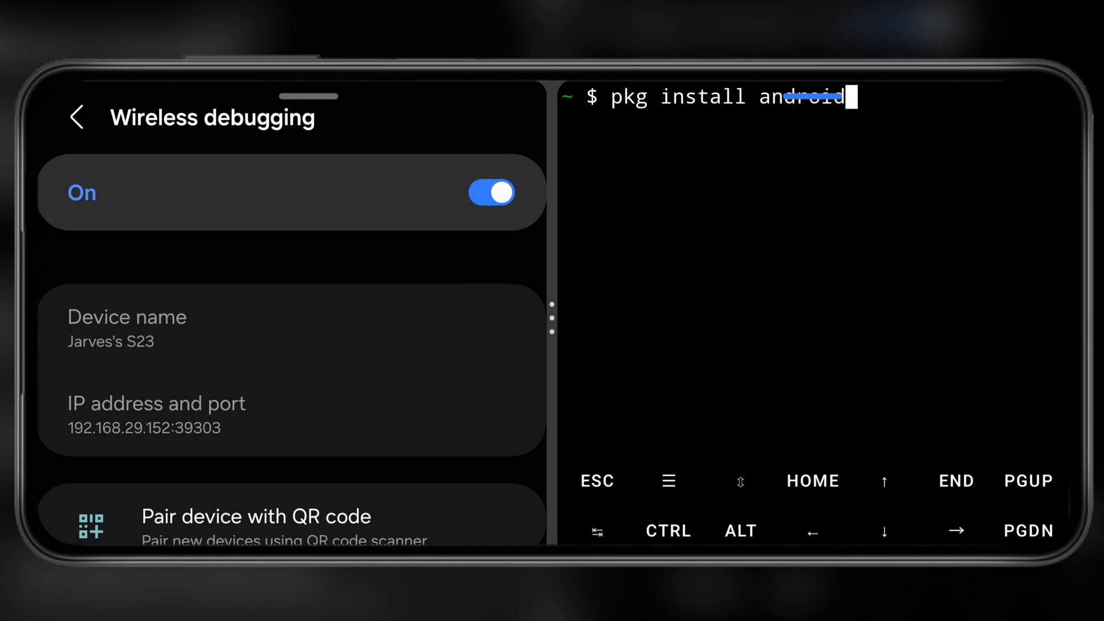
type("-tools")
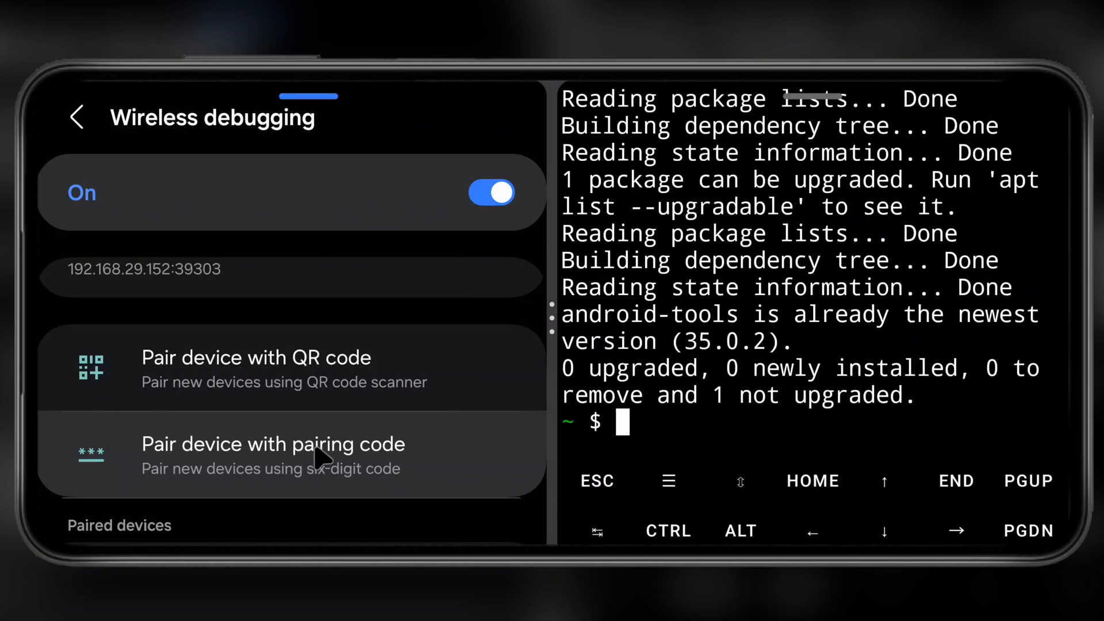
left_click(273, 443)
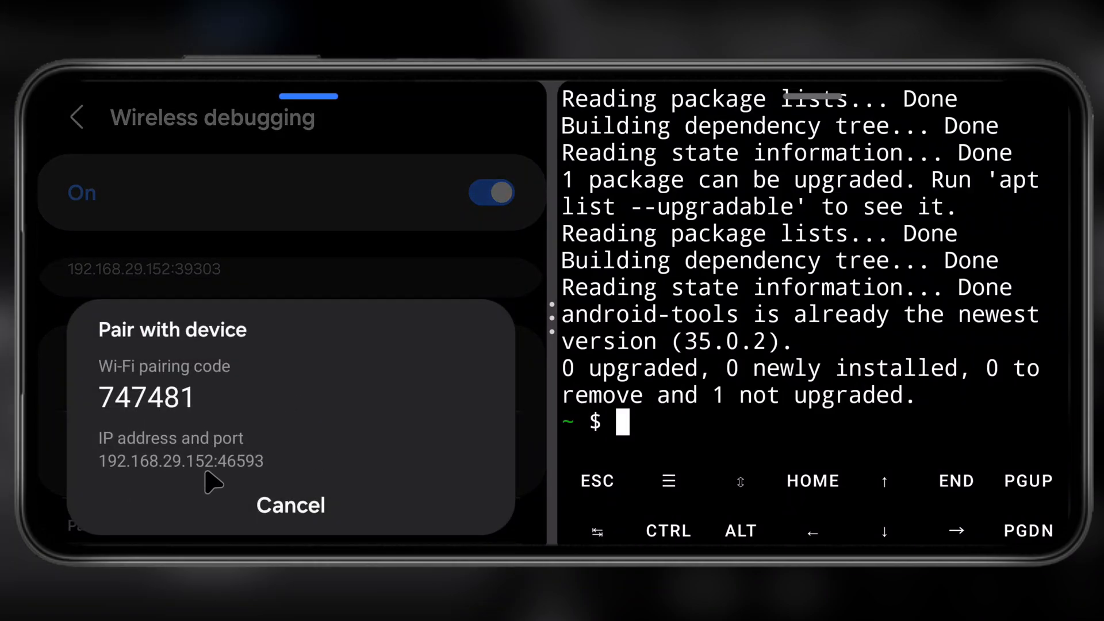
Step: Pair adb with 192.168.29.152:46593 using the six-digit pairing code
type("a")
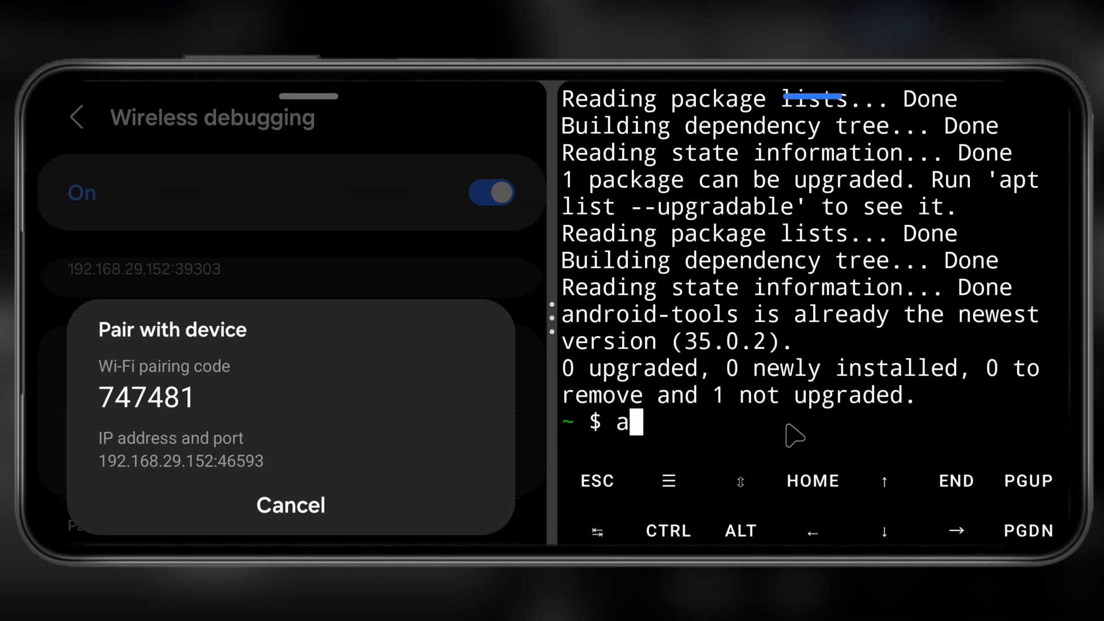
type("db")
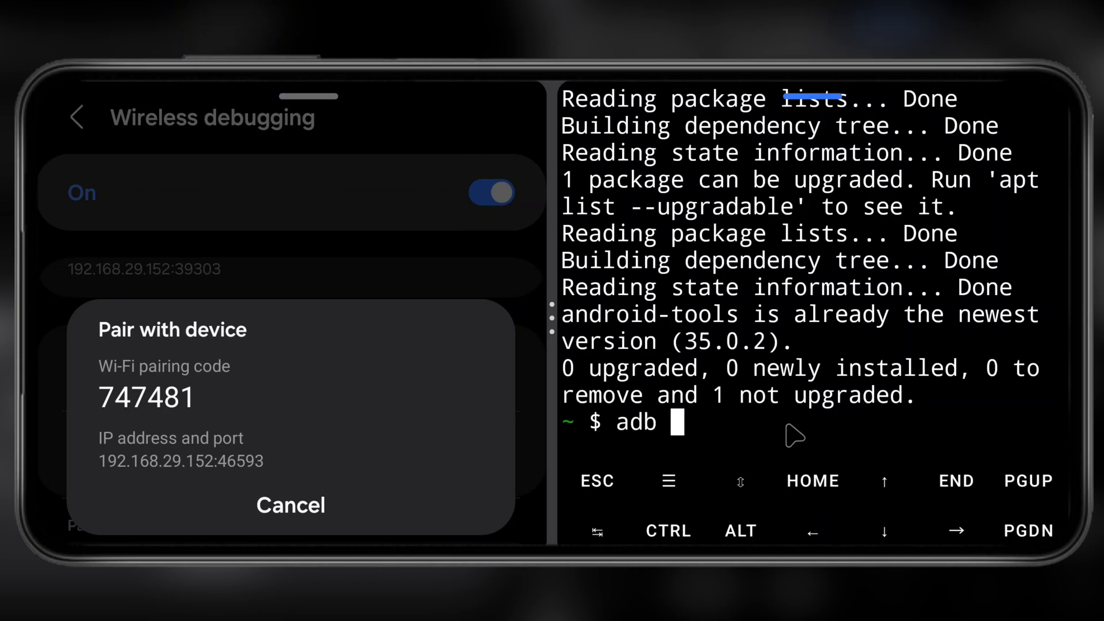
type("pair 192.168.29.152:46593")
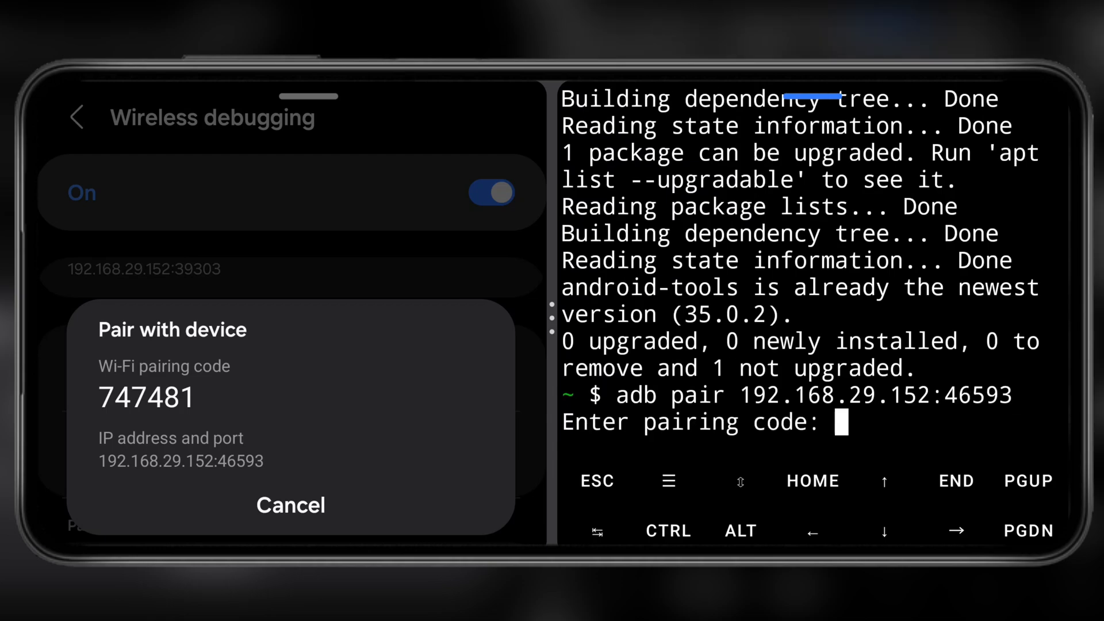
mouse_move(341, 408)
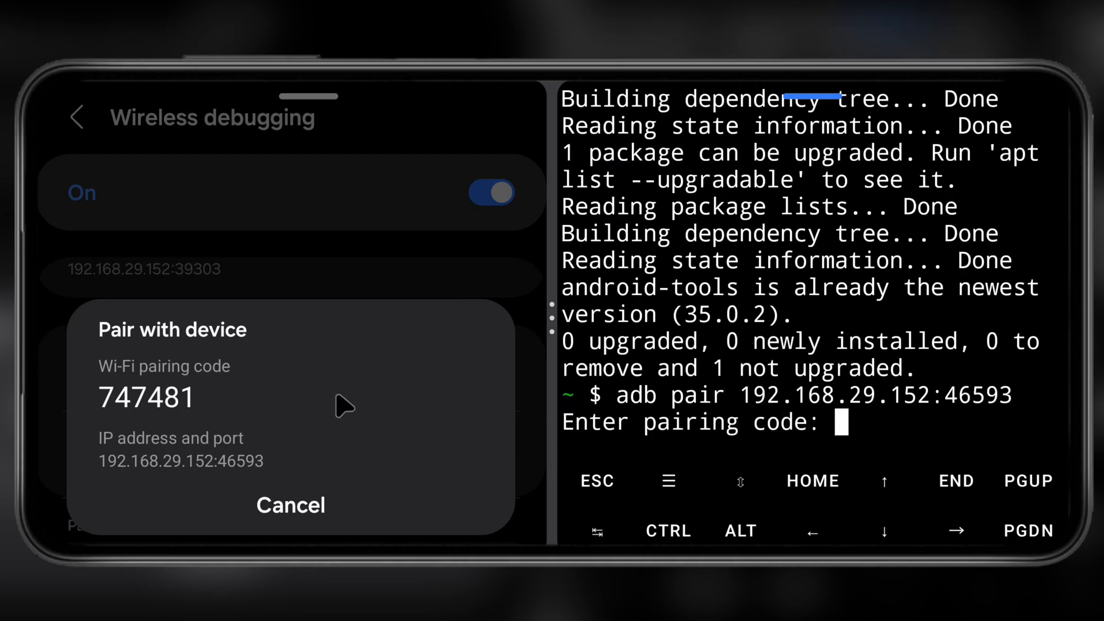
mouse_move(363, 404)
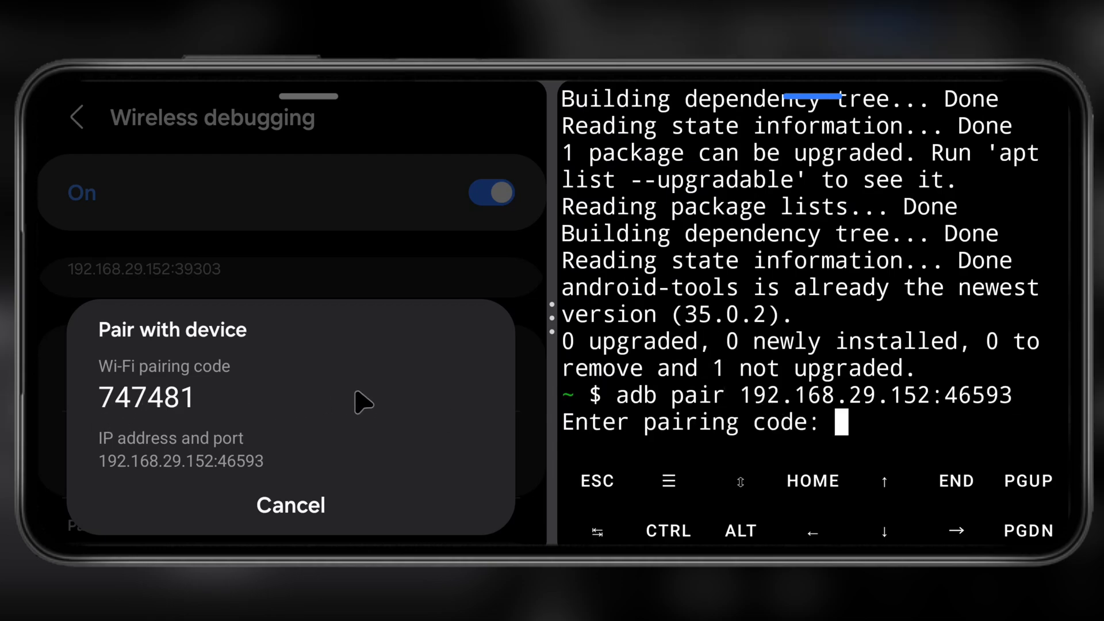
type("747481")
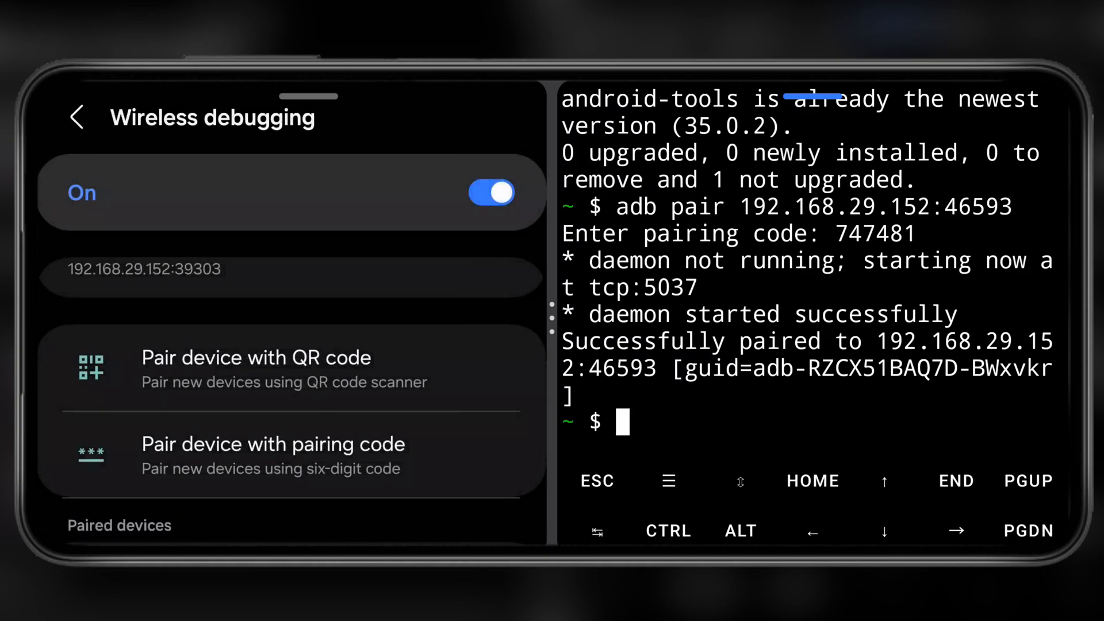
mouse_move(732, 343)
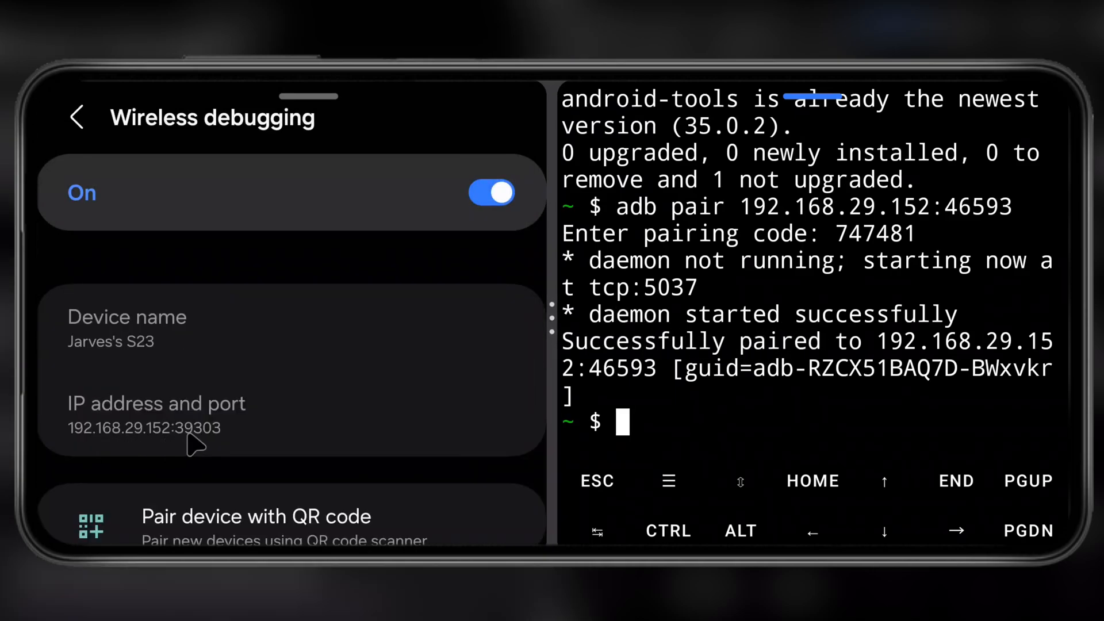
mouse_move(736, 424)
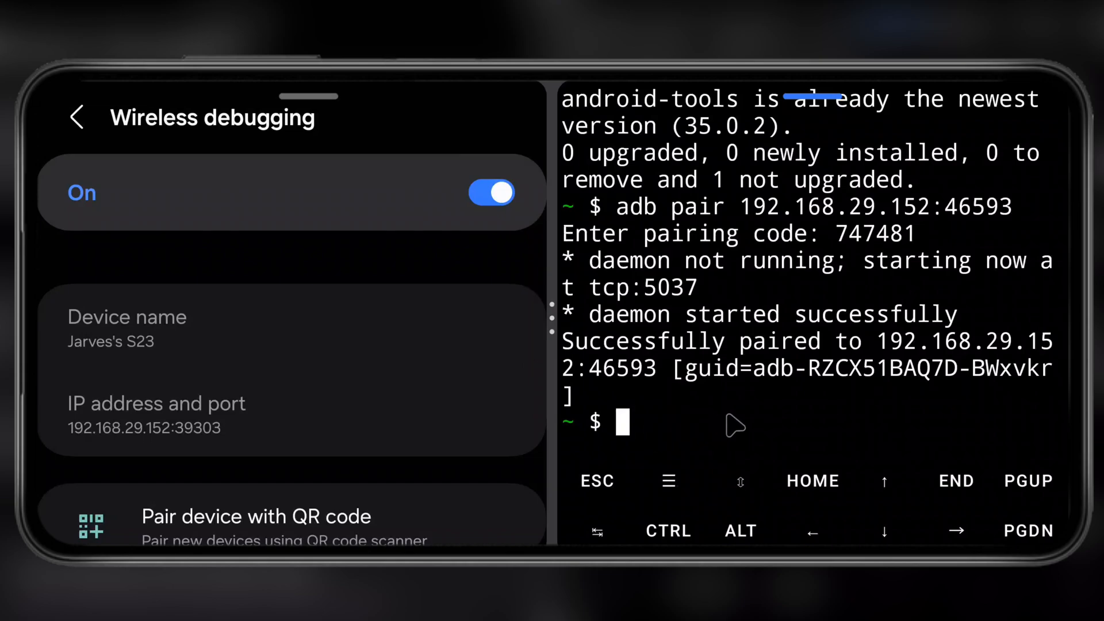
type("adb conn")
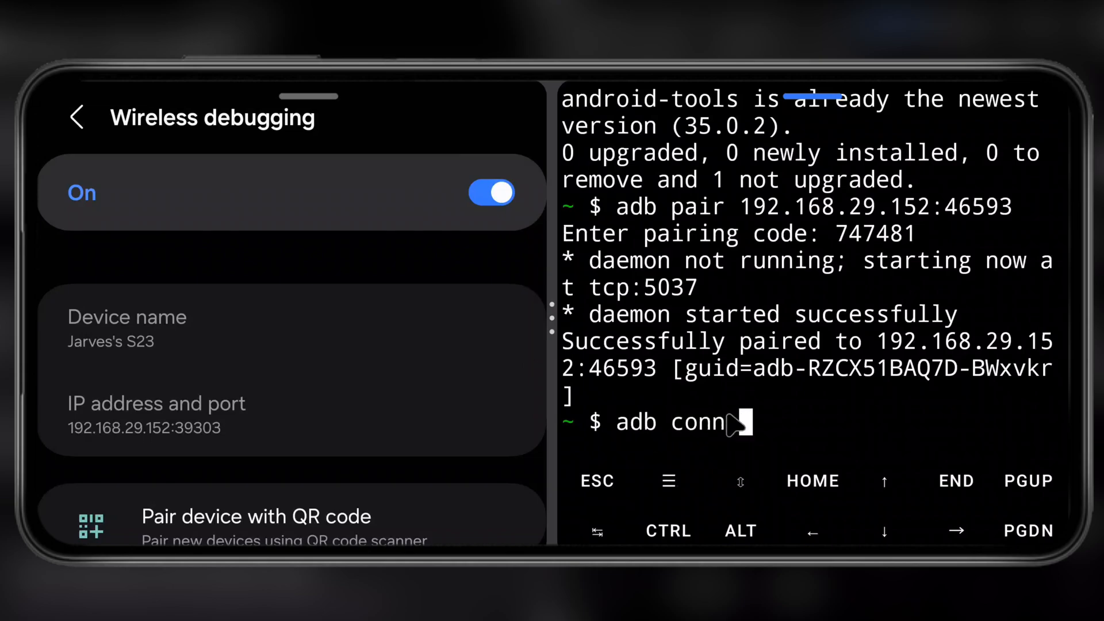
type("ect 192.168")
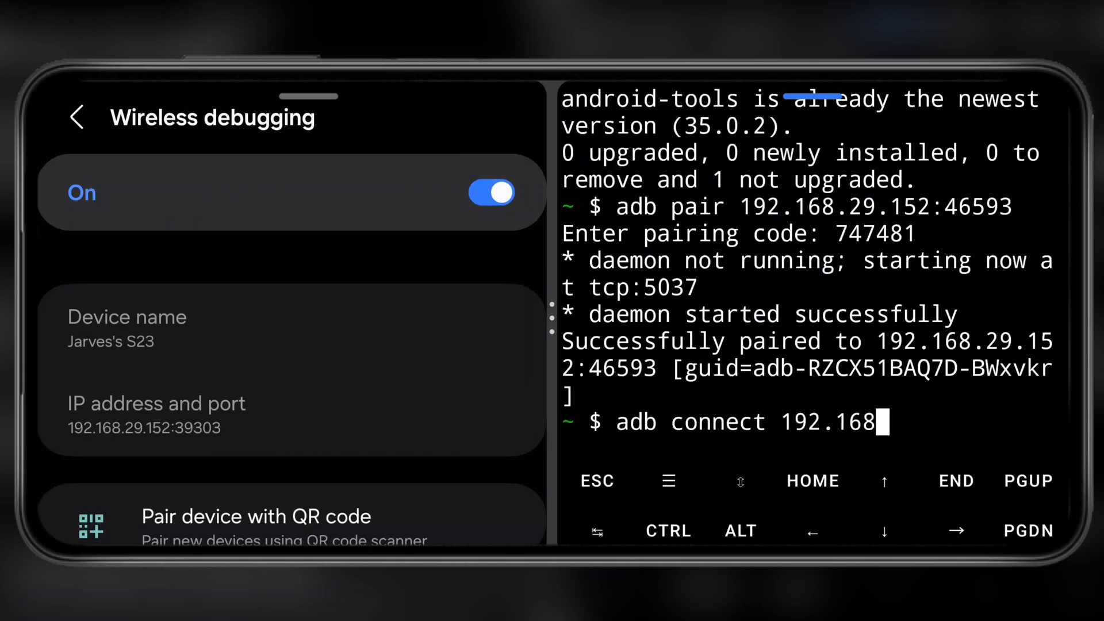
type(".29.152:39303")
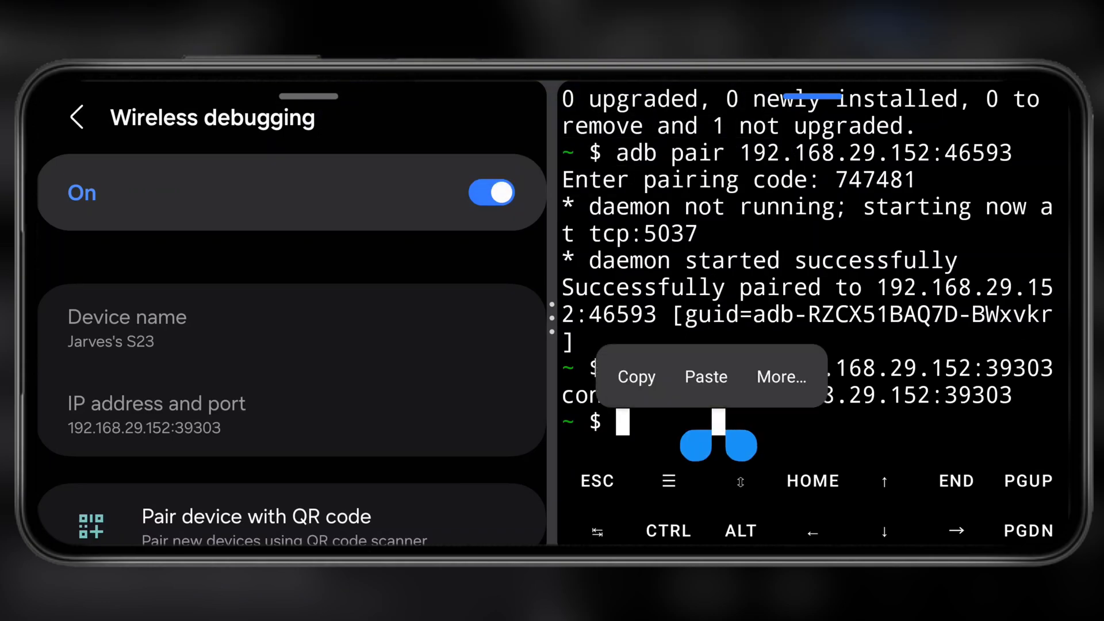
left_click(705, 377)
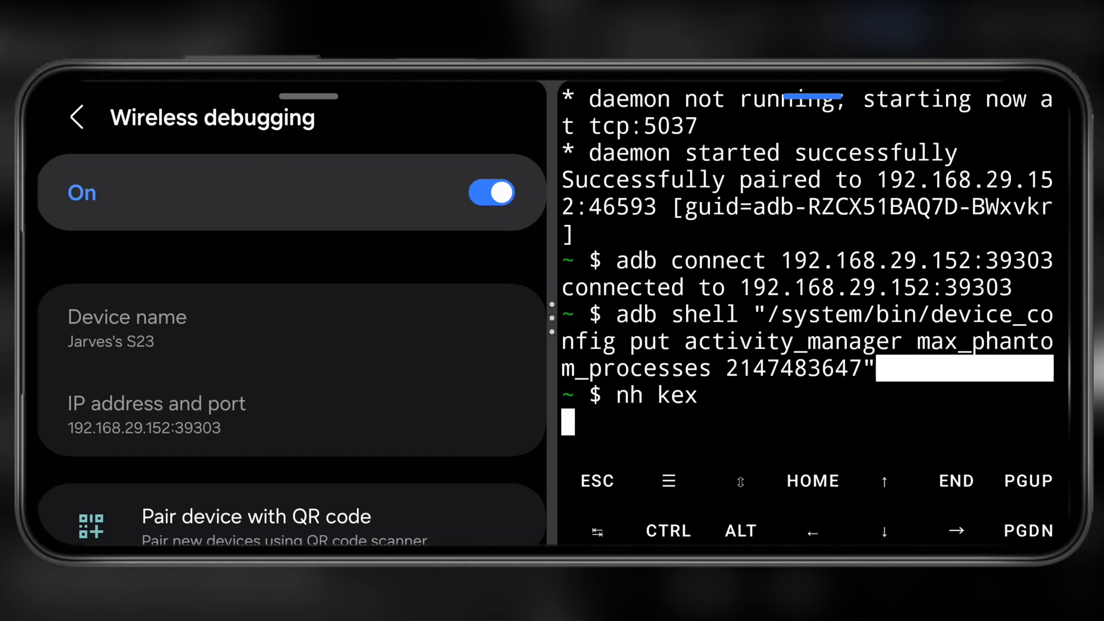
key("Return")
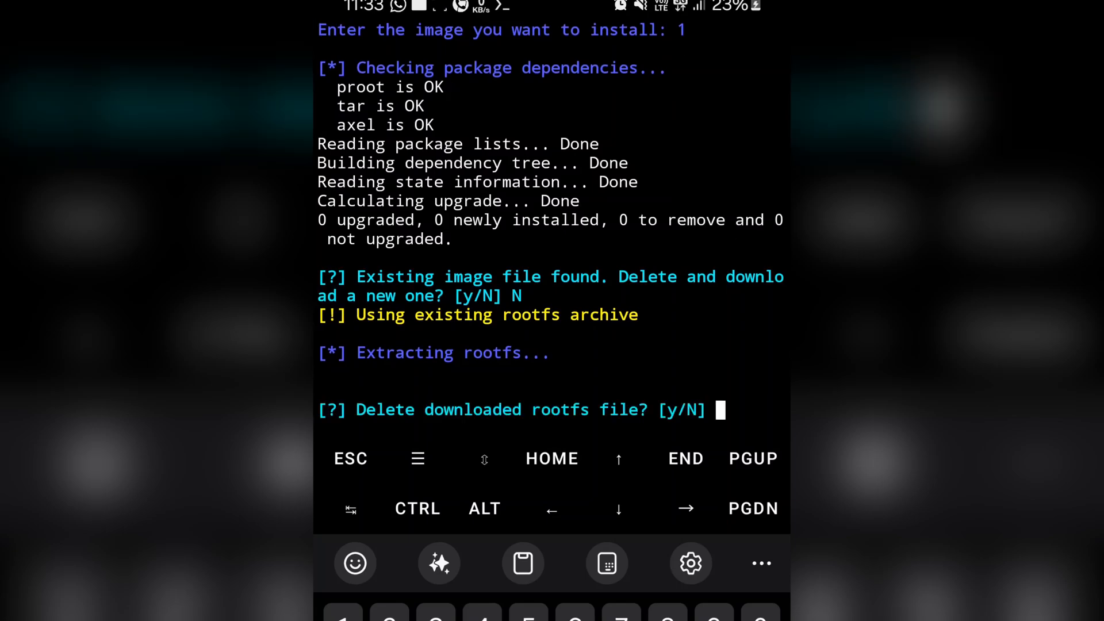
Step: Answer N to keep the downloaded rootfs file
type("N")
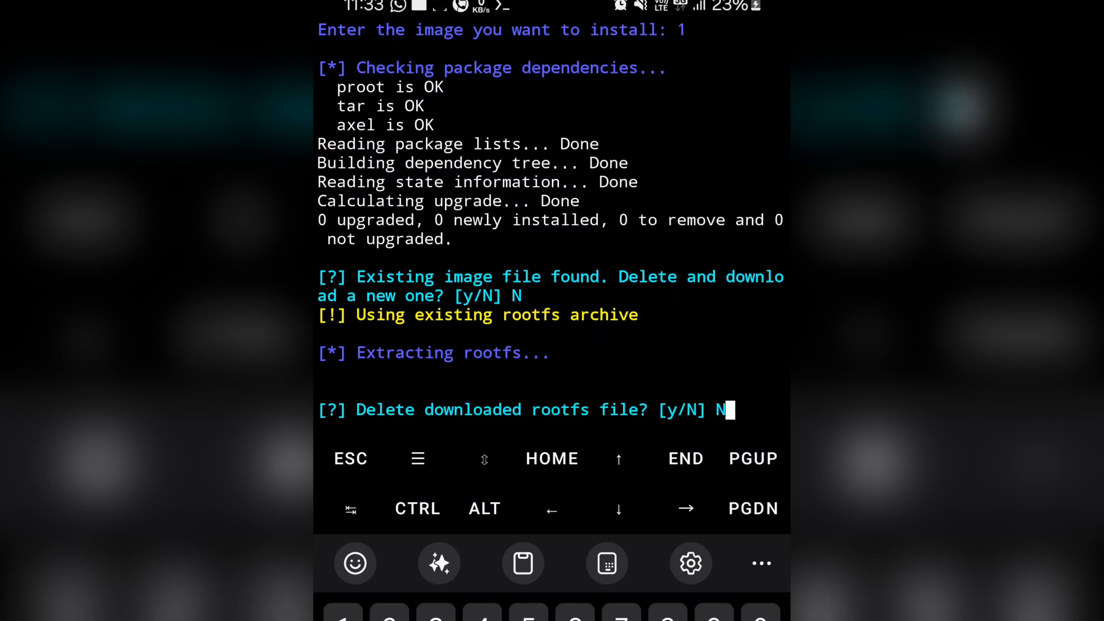
key("Return")
type("ls")
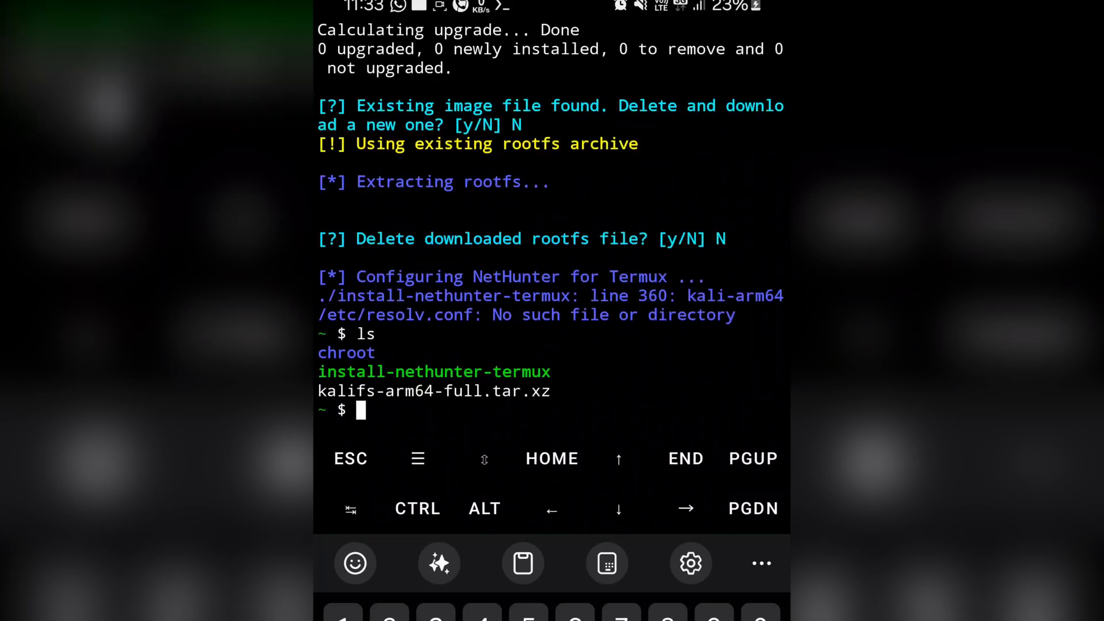
Step: Move chroot/kali-arm64 into $HOME with mv, rerunning it until it succeeds
type("mv")
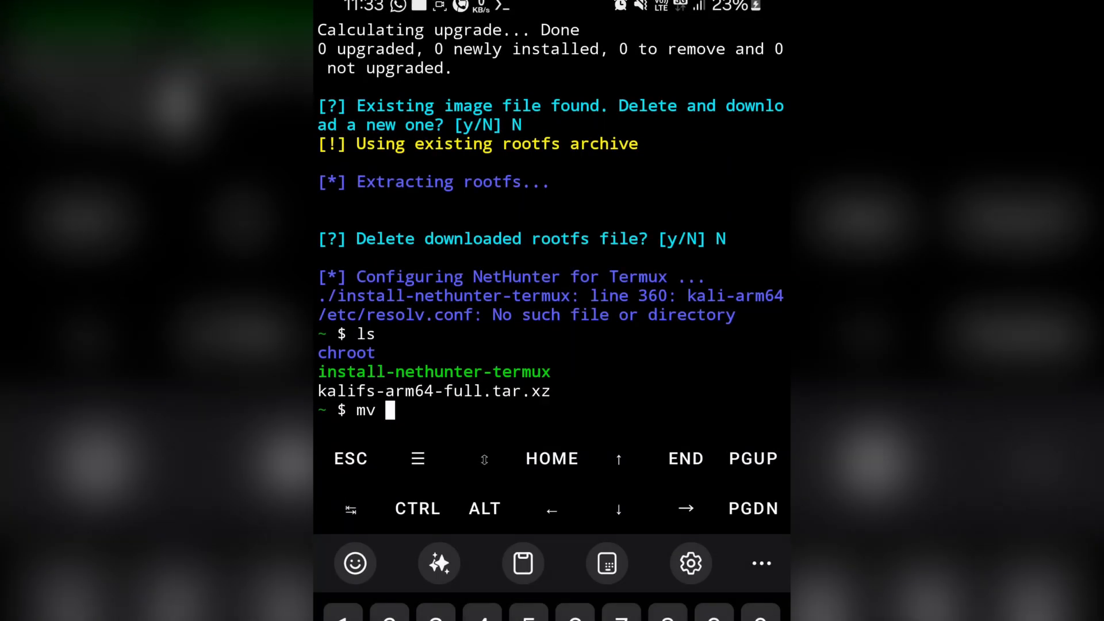
type("chroot/kali-arm")
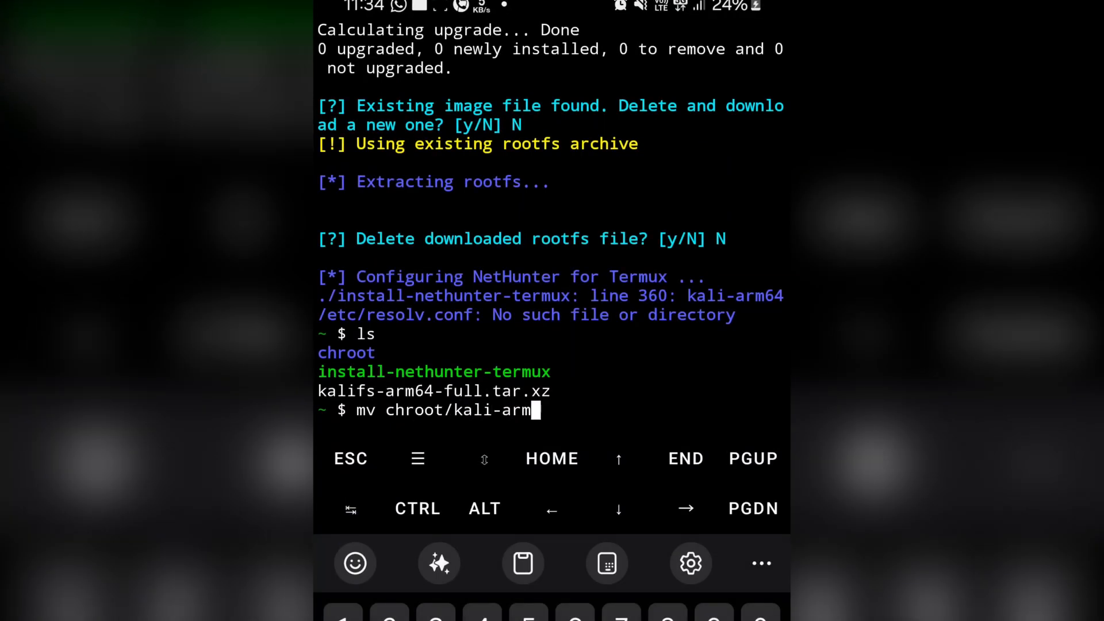
key("Return")
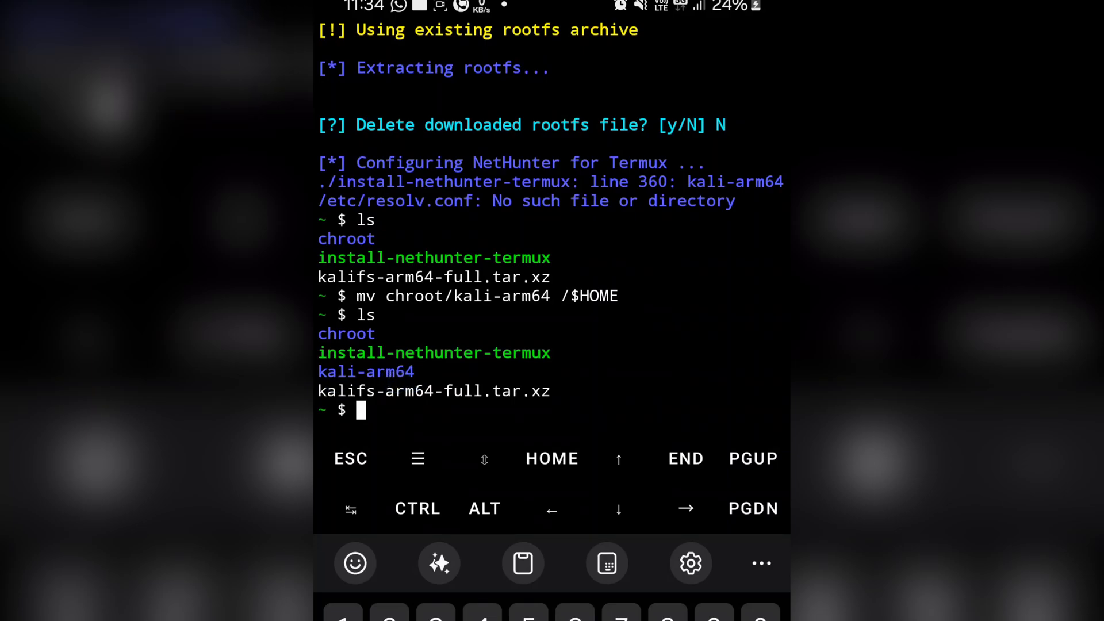
type("mv chroot/kali-arm64 /$HOME")
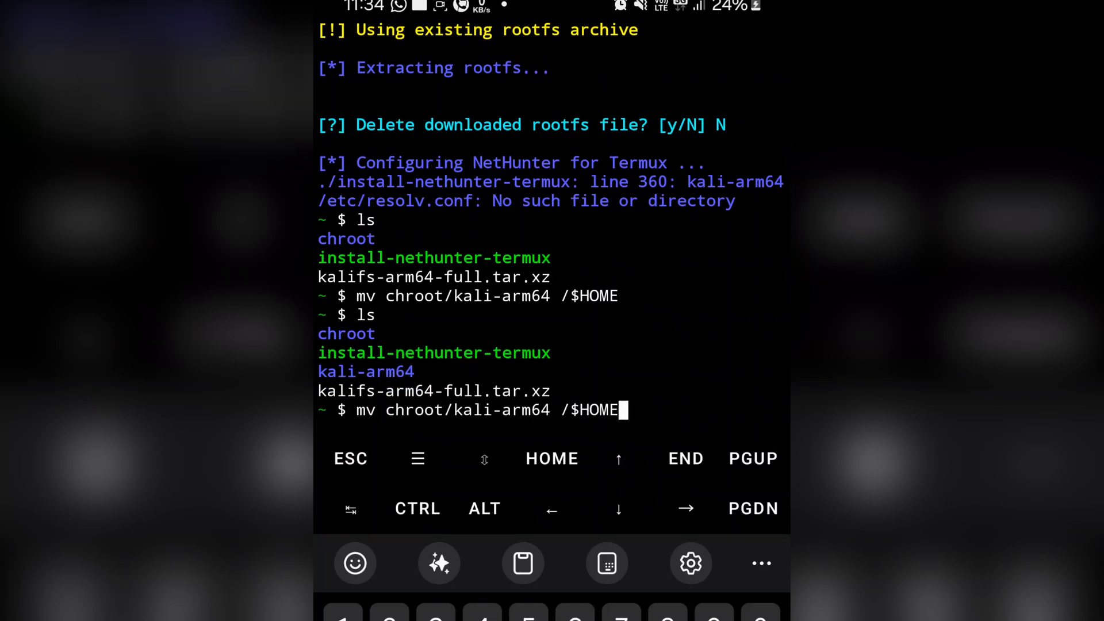
key("Return")
type("nh")
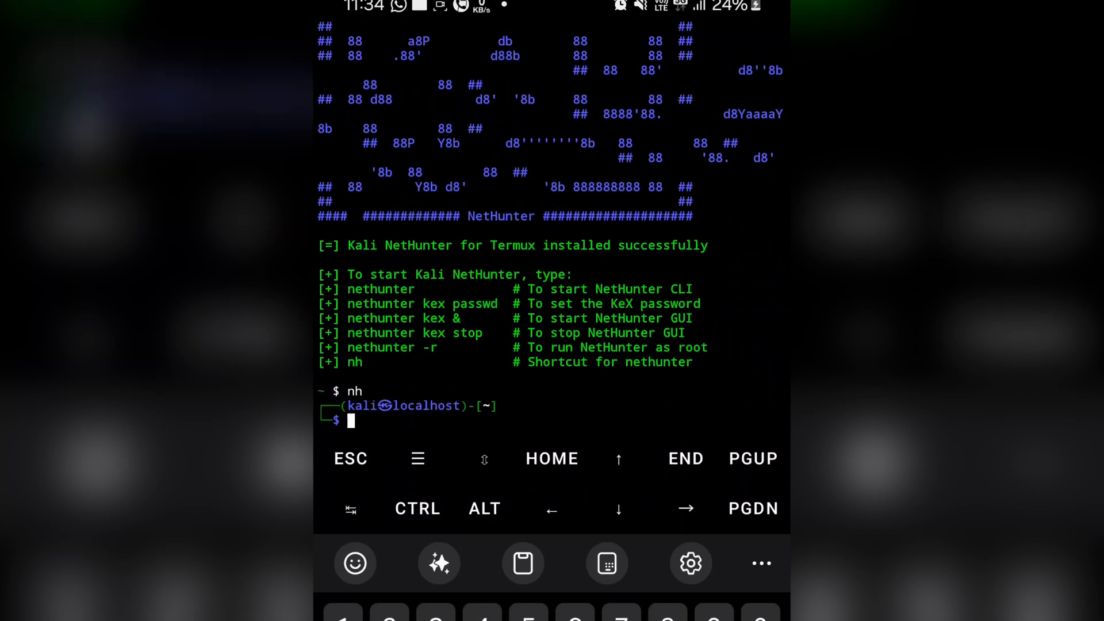
Step: Begin an apt command at the Kali shell prompt
type("apt")
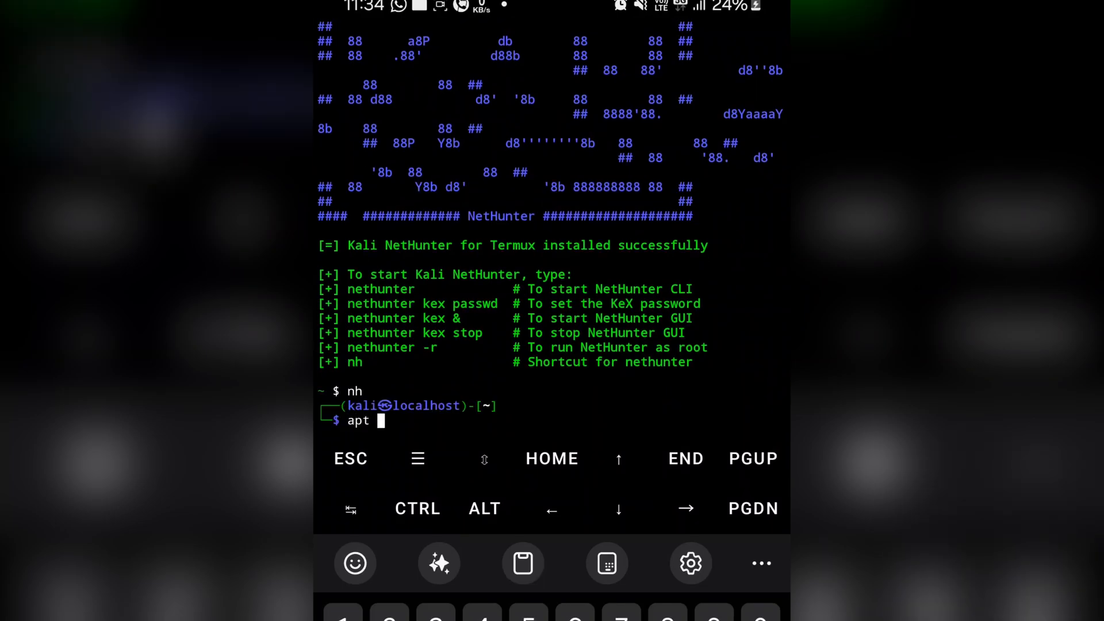